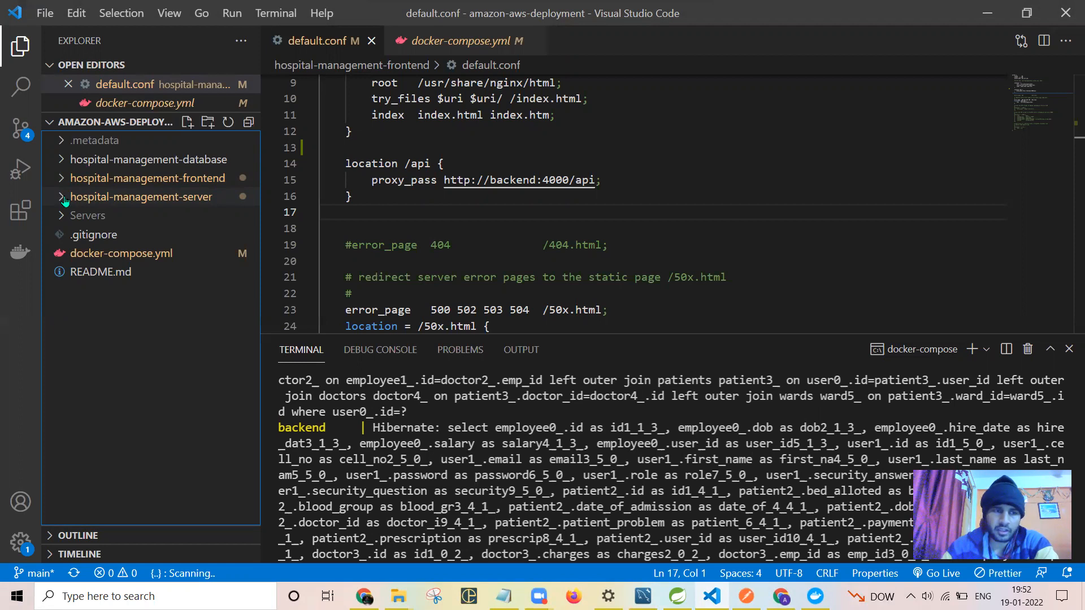
Expand hospital-management-server in the Explorer and view its Dockerfile with the openjdk:11 base
{"action": "left_click", "coordinate": [142, 196]}
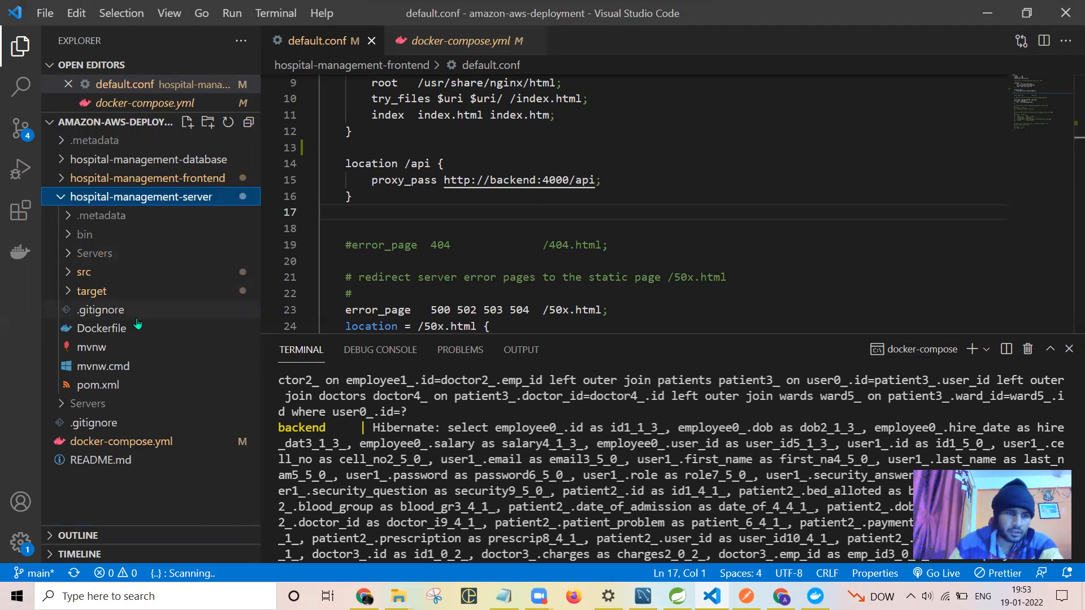
{"action": "left_click", "coordinate": [101, 327]}
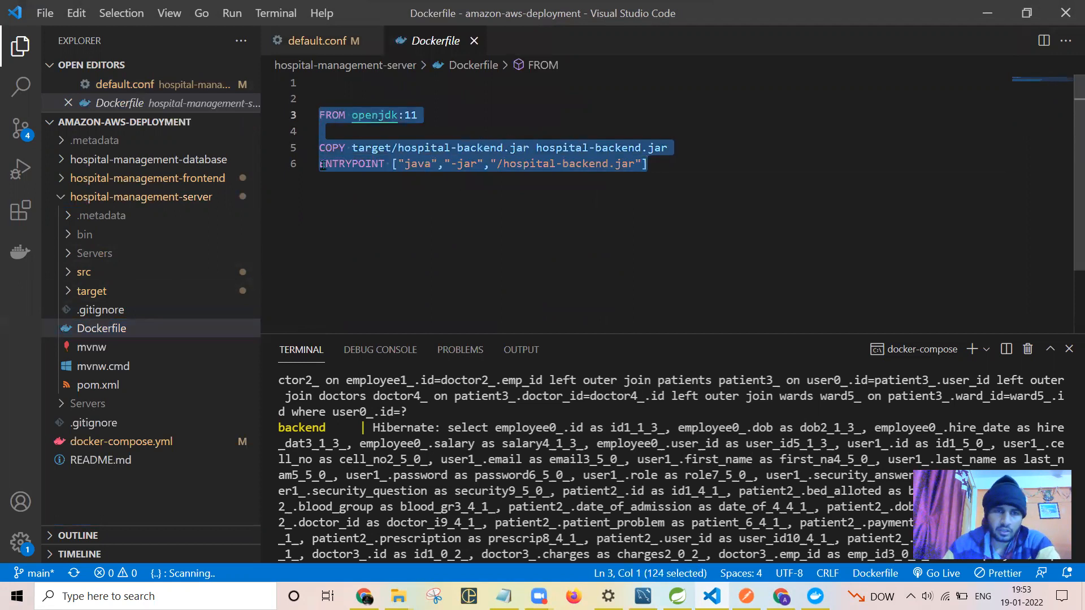
{"action": "left_click", "coordinate": [647, 164]}
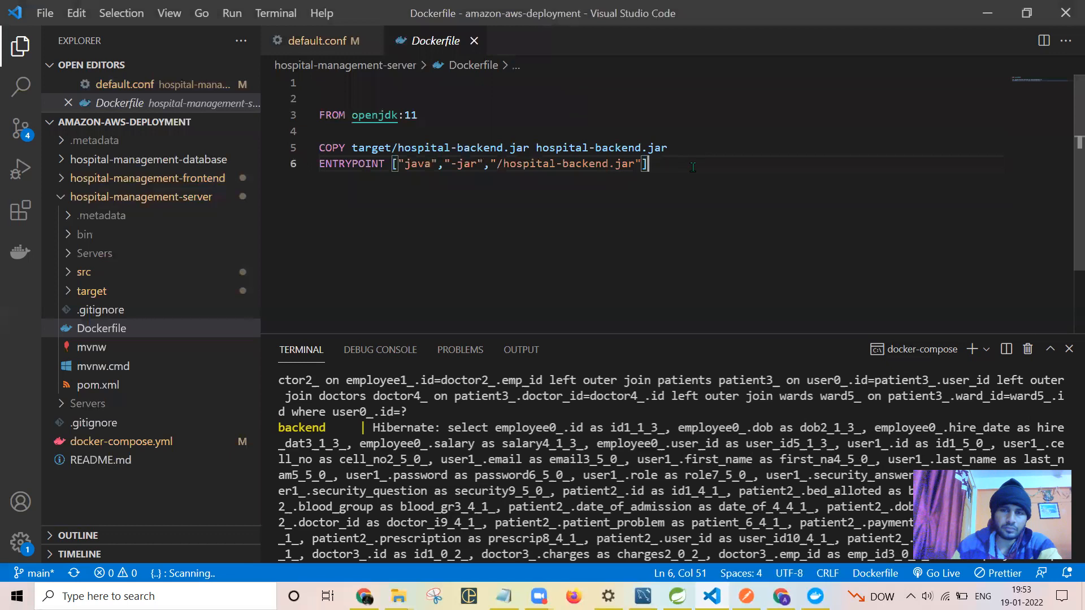
{"action": "mouse_move", "coordinate": [213, 311]}
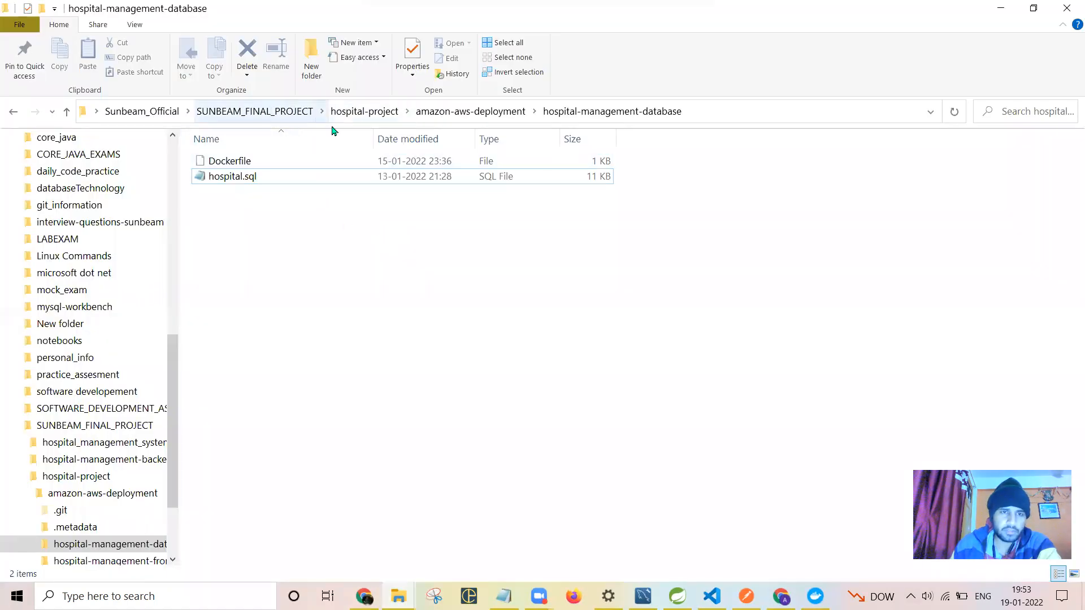
Navigate from hospital-project into hospital-management-backend's readmes folder and select the important-hardwork note
{"action": "left_click", "coordinate": [364, 111]}
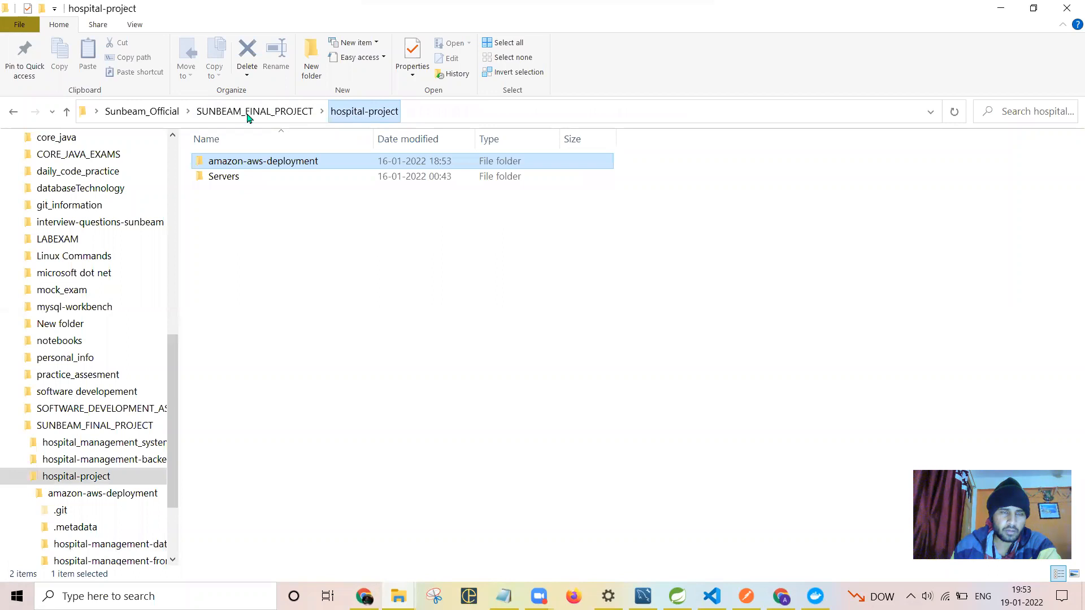
{"action": "left_click", "coordinate": [104, 460]}
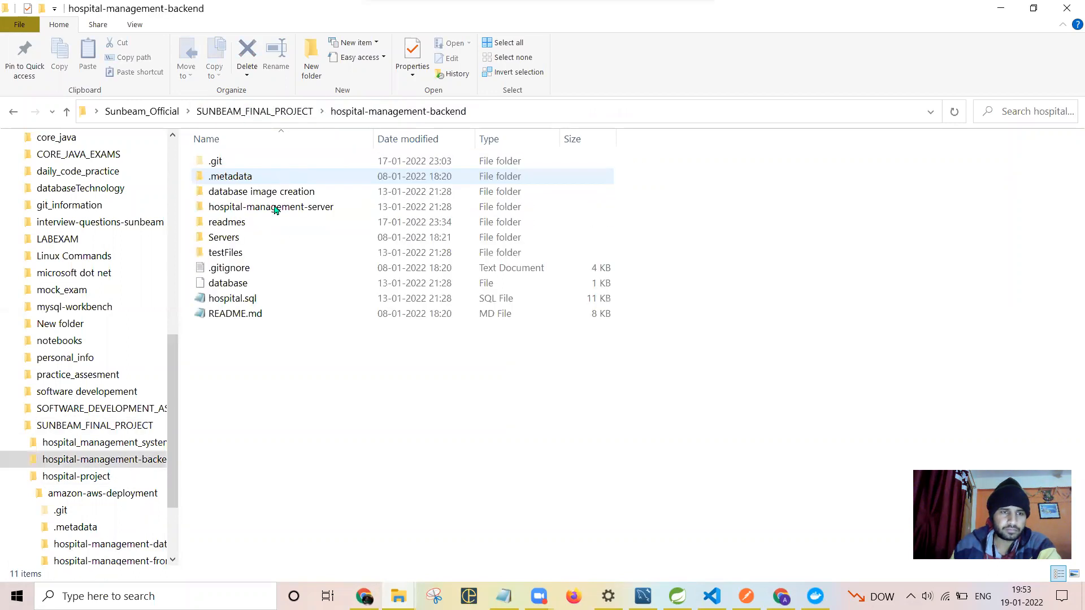
{"action": "double_click", "coordinate": [227, 222]}
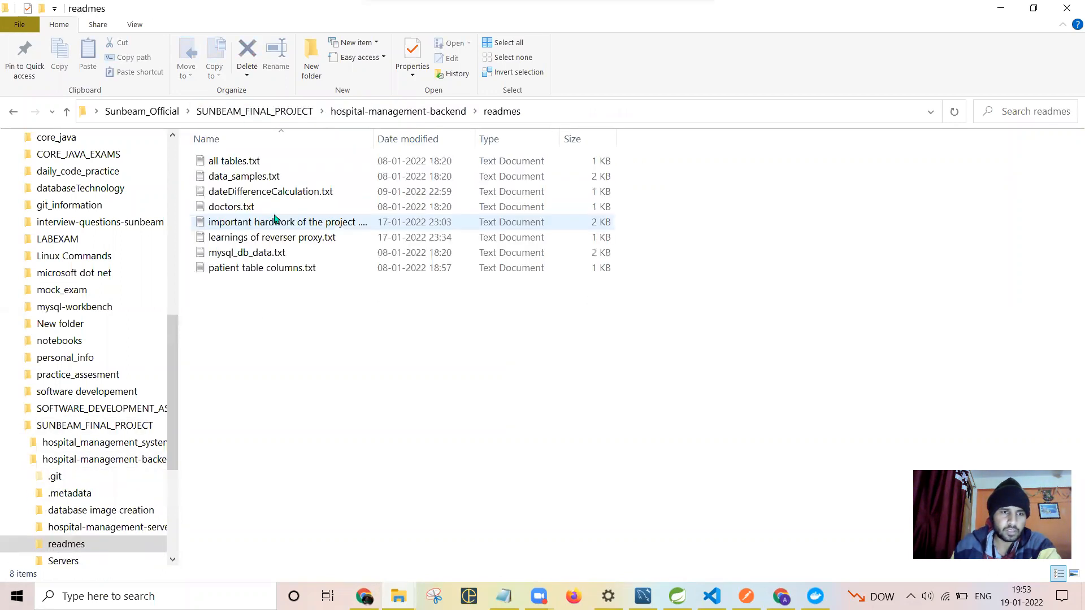
{"action": "left_click", "coordinate": [283, 307]}
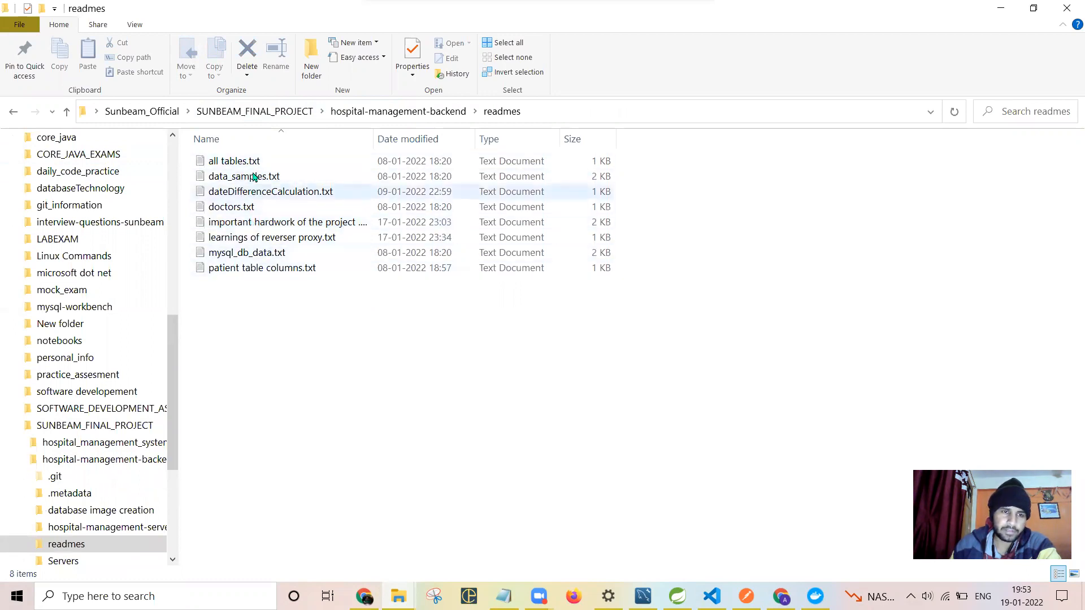
{"action": "mouse_move", "coordinate": [11, 113]}
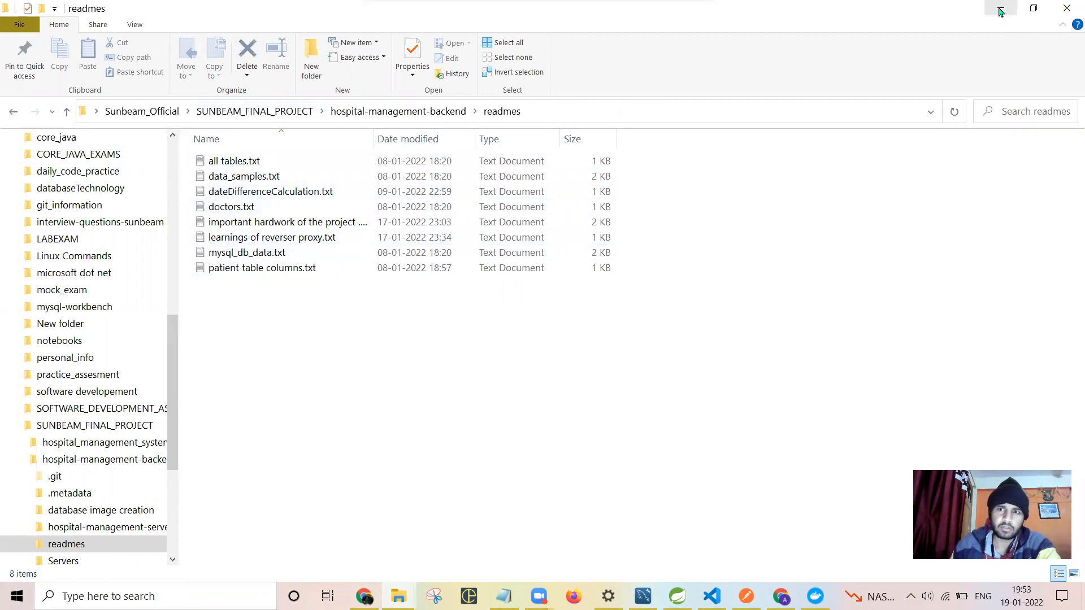
{"action": "left_click", "coordinate": [285, 221]}
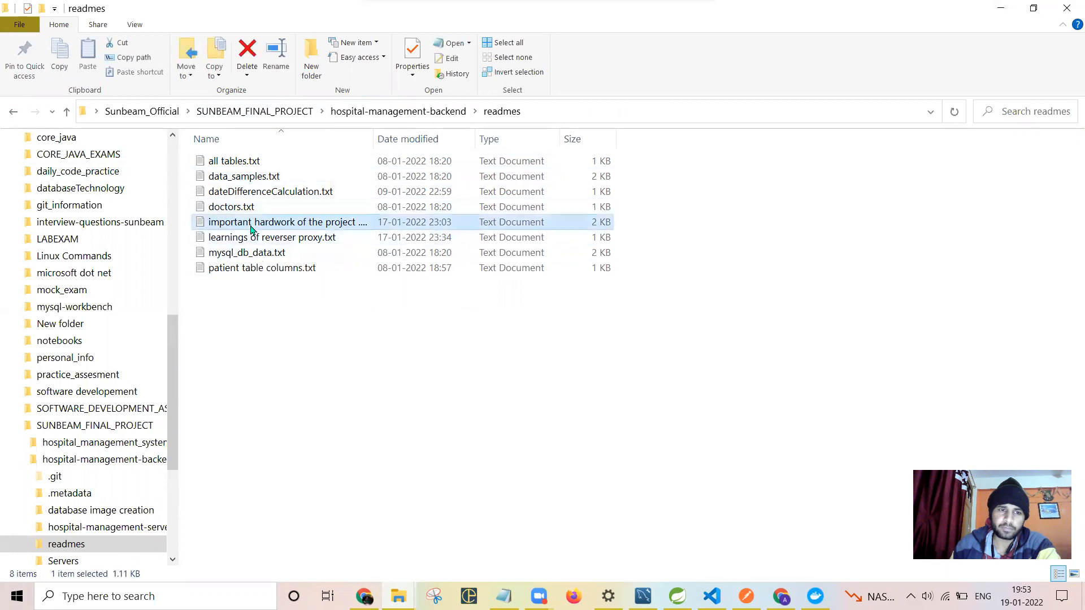
Read 'important hardwork of the project .txt' in Notepad
{"action": "double_click", "coordinate": [286, 222]}
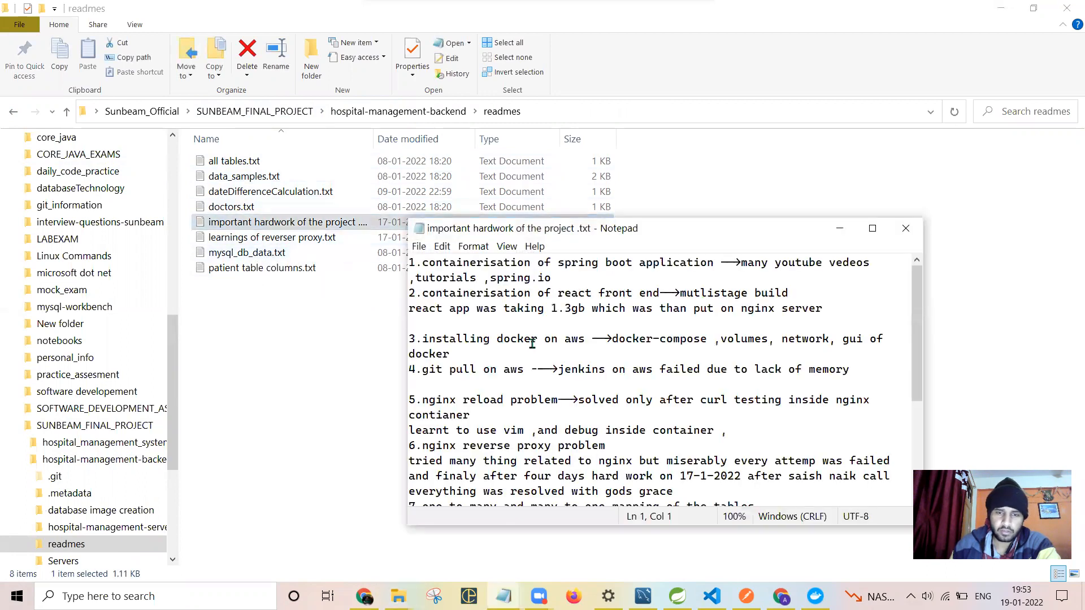
{"action": "left_click", "coordinate": [905, 228]}
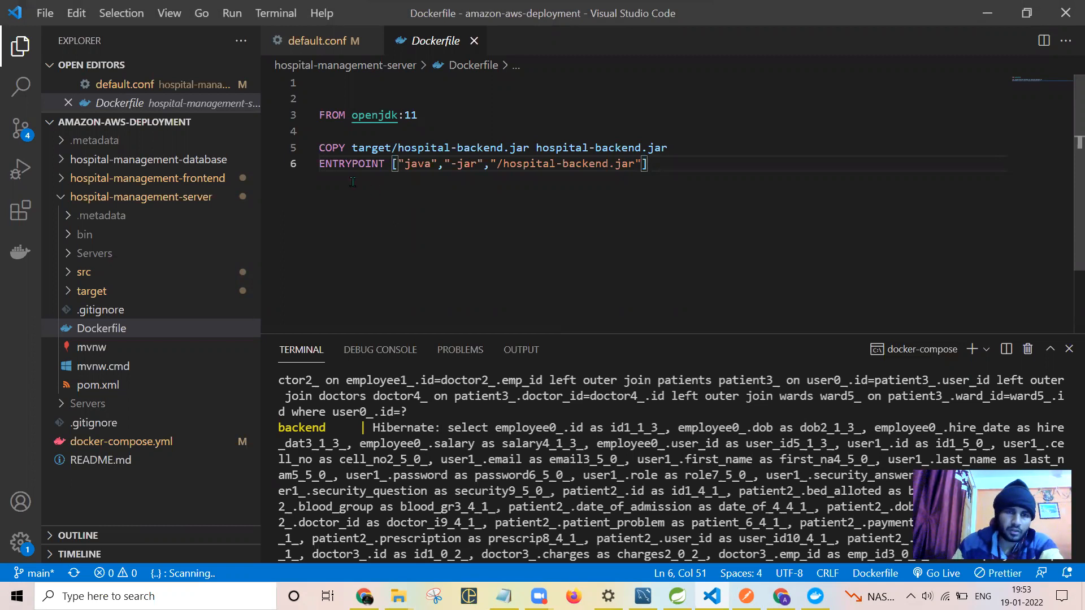
Switch the Explorer from the server to hospital-management-frontend and view default.conf's /api proxy_pass to backend:4000
{"action": "key", "text": "ctrl+a"}
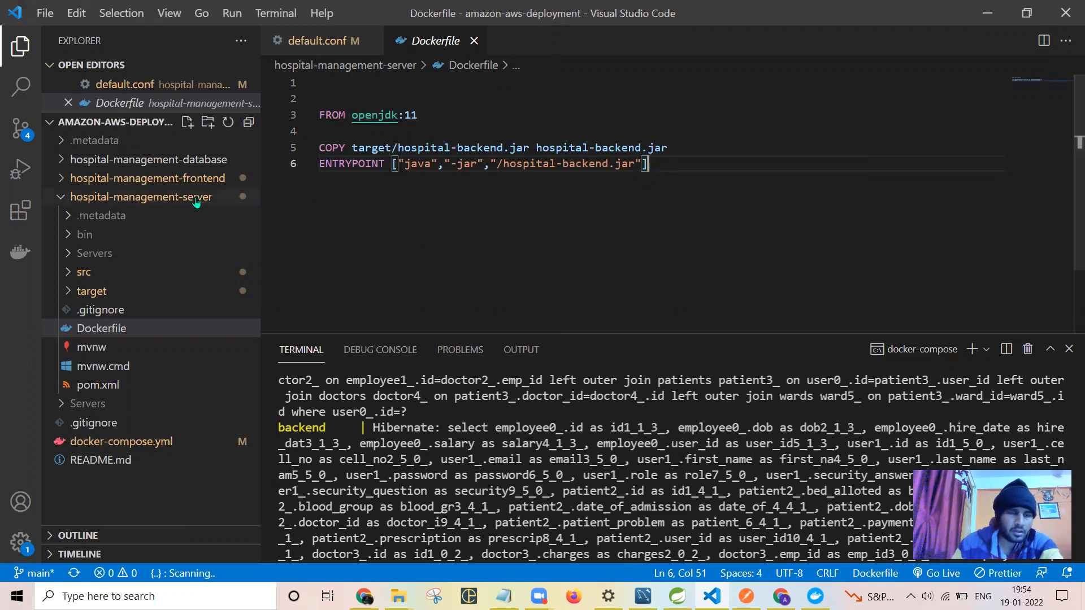
{"action": "left_click", "coordinate": [138, 197]}
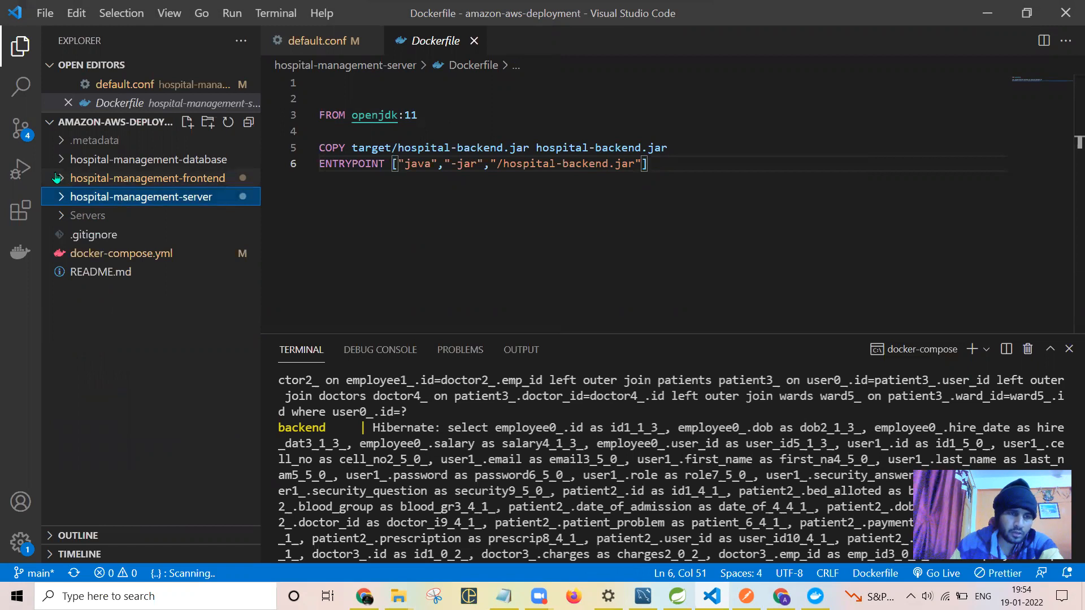
{"action": "left_click", "coordinate": [147, 178]}
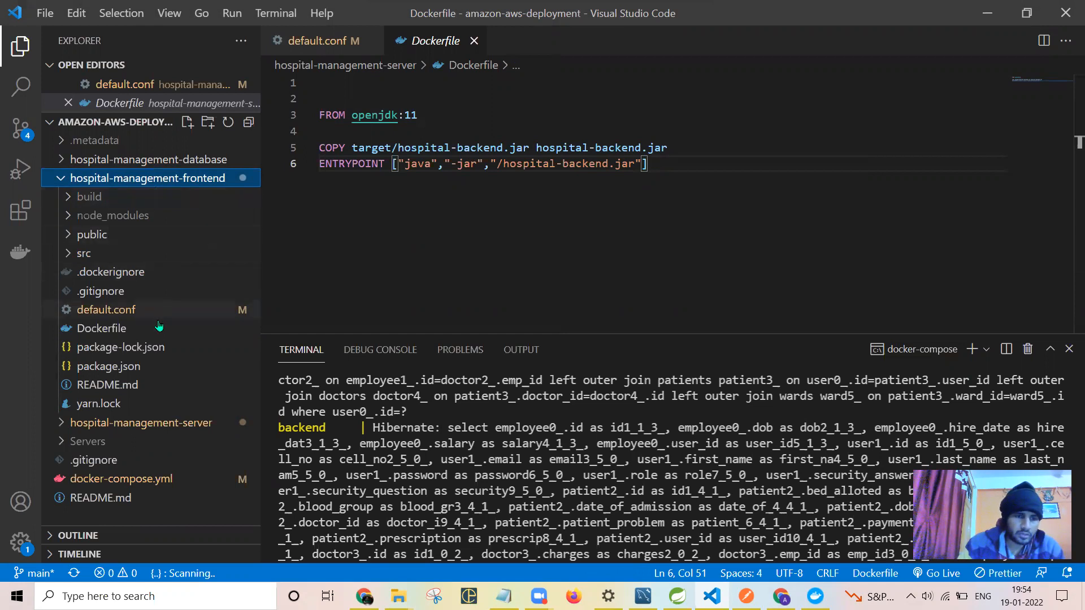
{"action": "mouse_move", "coordinate": [106, 310]}
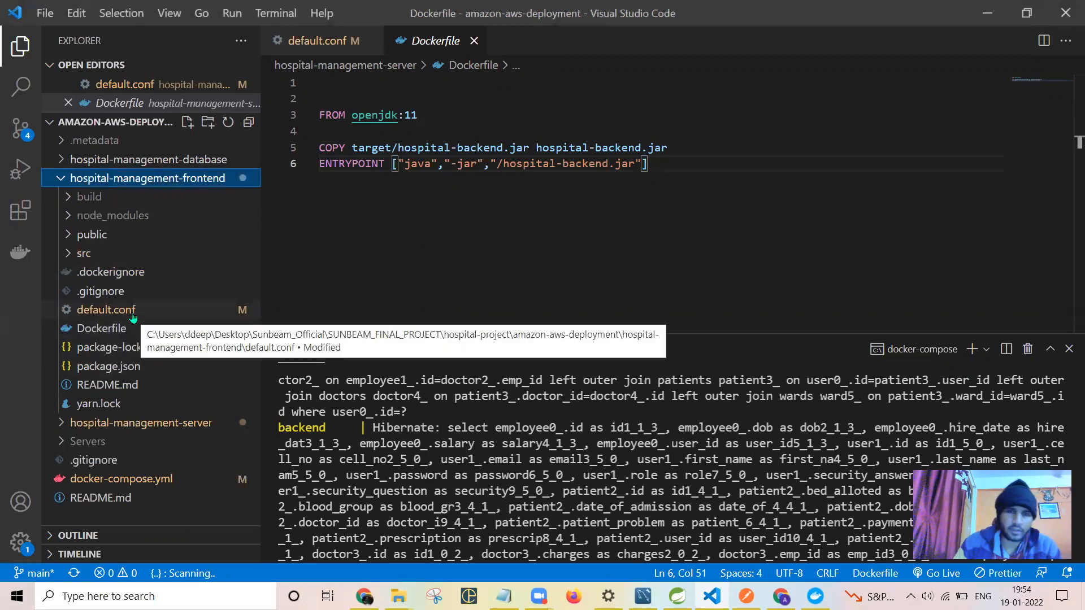
{"action": "left_click", "coordinate": [105, 310]}
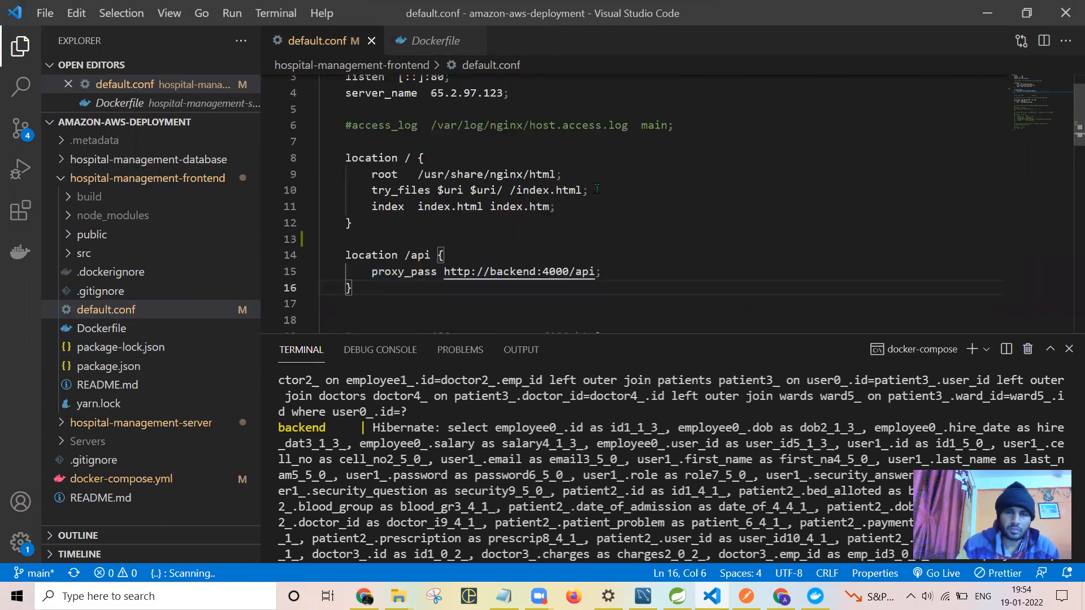
{"action": "left_click_drag", "start_coordinate": [394, 190], "coordinate": [588, 189]}
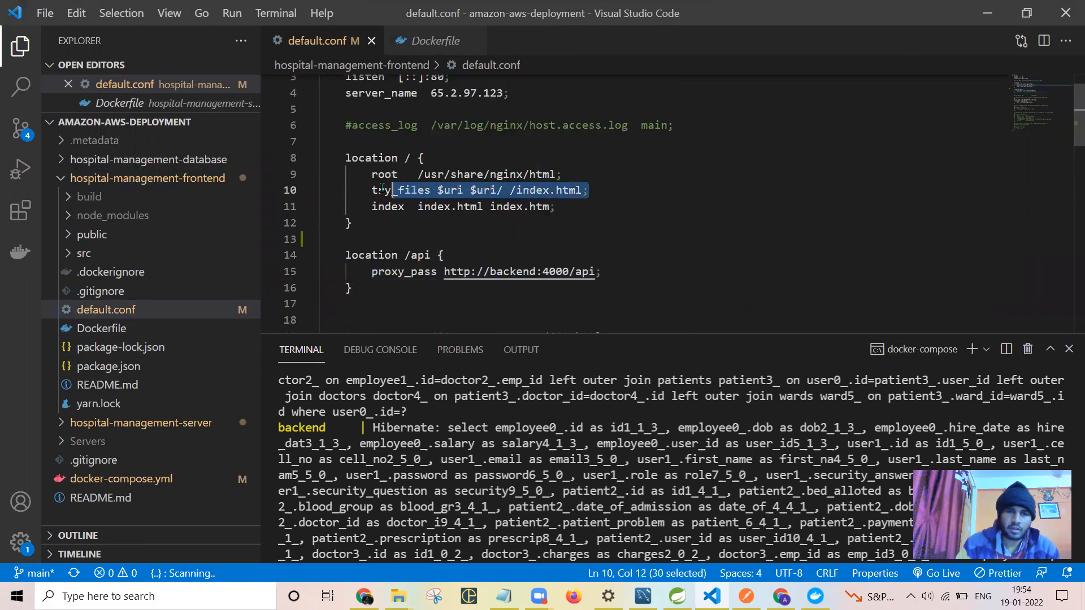
{"action": "left_click_drag", "start_coordinate": [391, 190], "coordinate": [372, 190]}
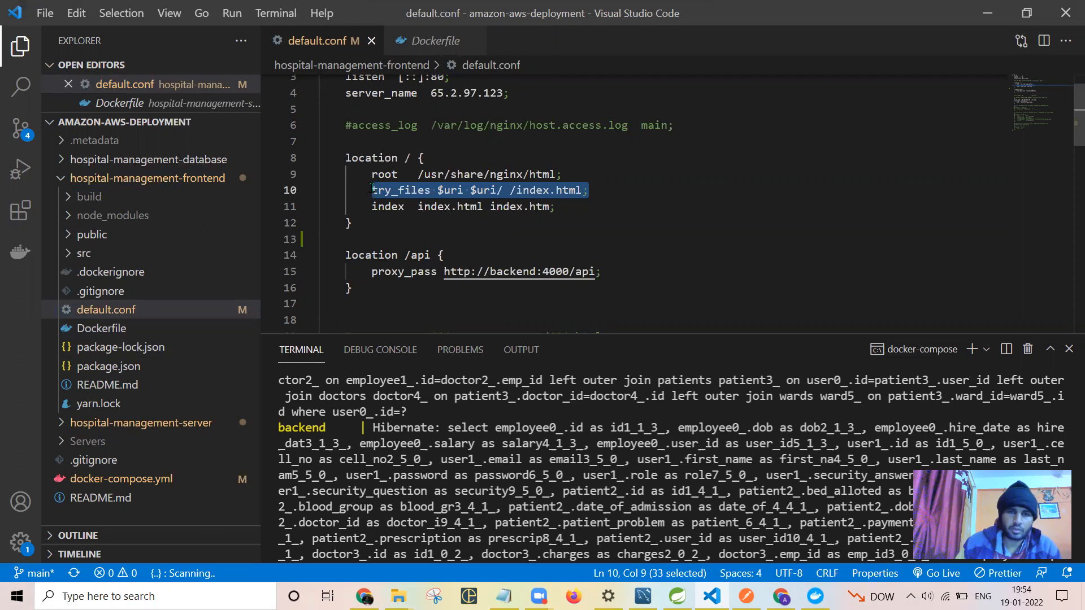
{"action": "left_click", "coordinate": [562, 174]}
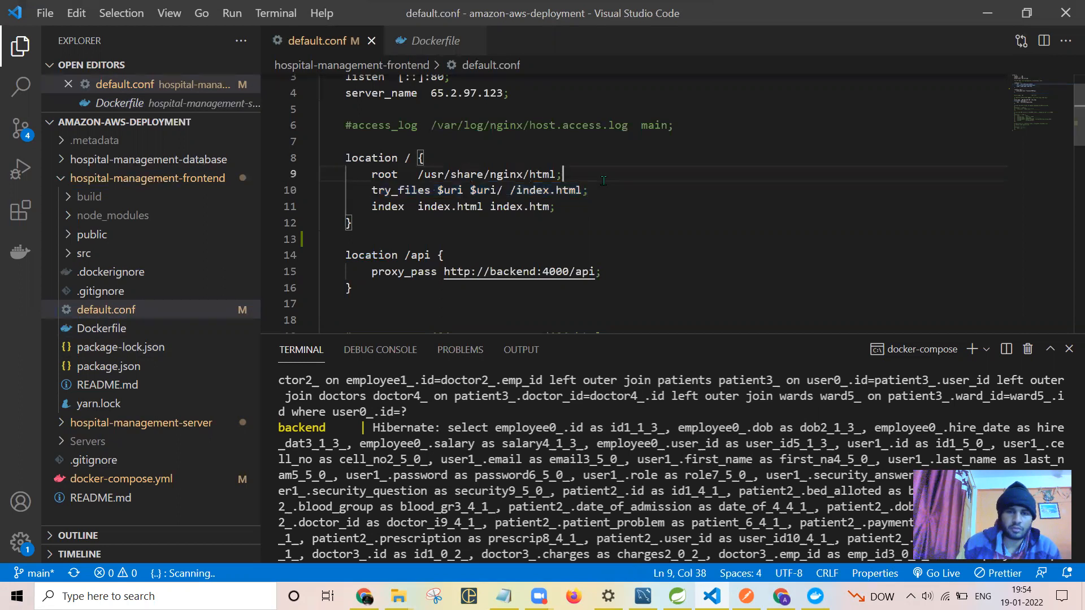
{"action": "left_click", "coordinate": [584, 190]}
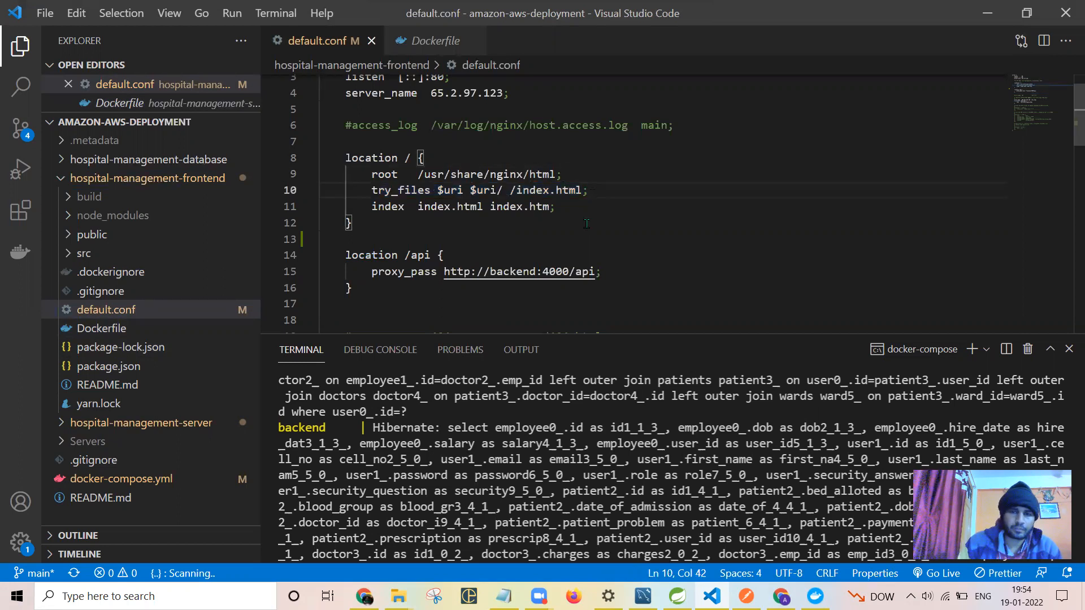
{"action": "scroll", "scroll_direction": "down", "scroll_amount": 3}
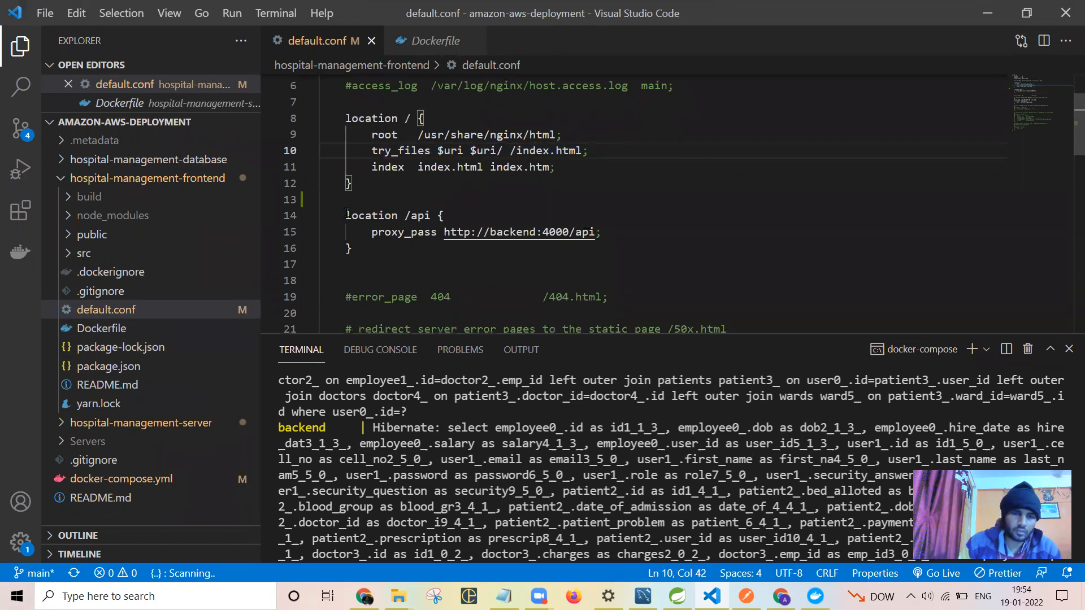
{"action": "left_click_drag", "start_coordinate": [346, 214], "coordinate": [350, 249]}
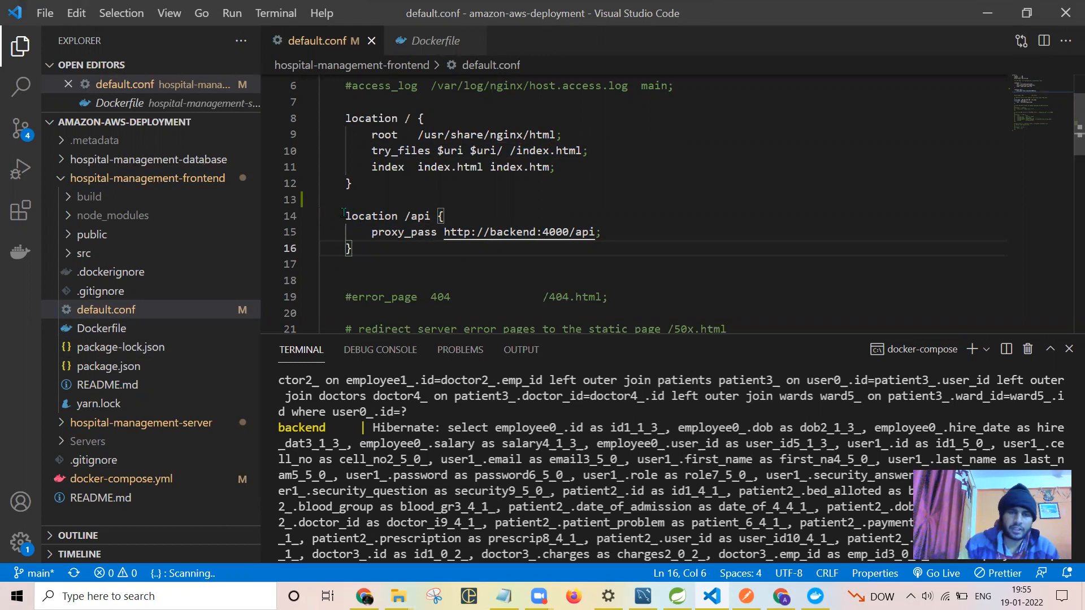
{"action": "left_click_drag", "start_coordinate": [344, 214], "coordinate": [353, 249]}
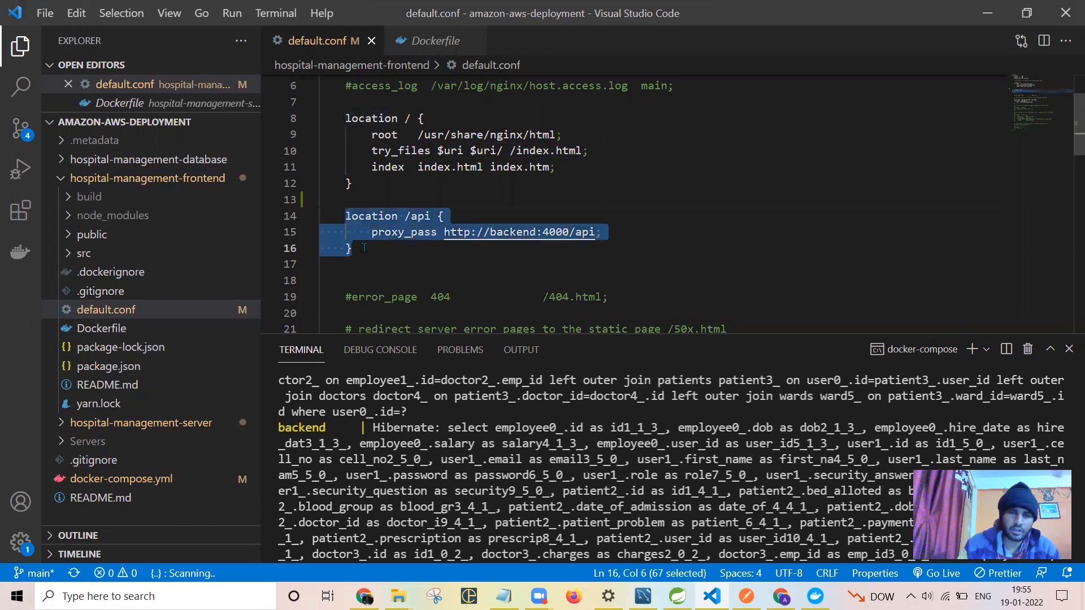
{"action": "scroll", "scroll_direction": "down", "scroll_amount": 3}
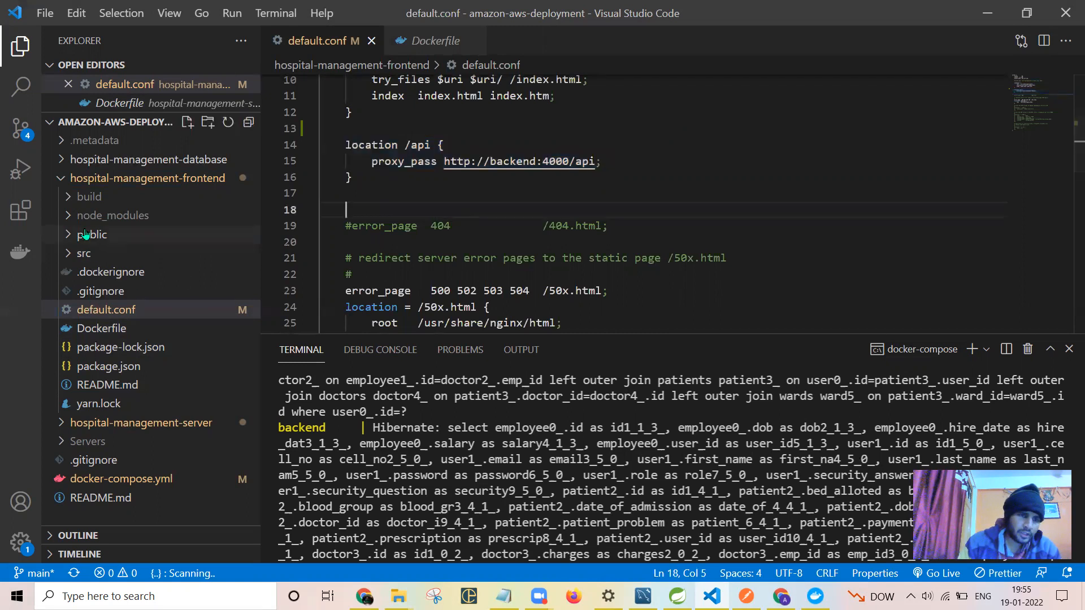
View hospital.sql in hospital-management-database, scrolling through its employees and medicines tables
{"action": "left_click", "coordinate": [146, 178]}
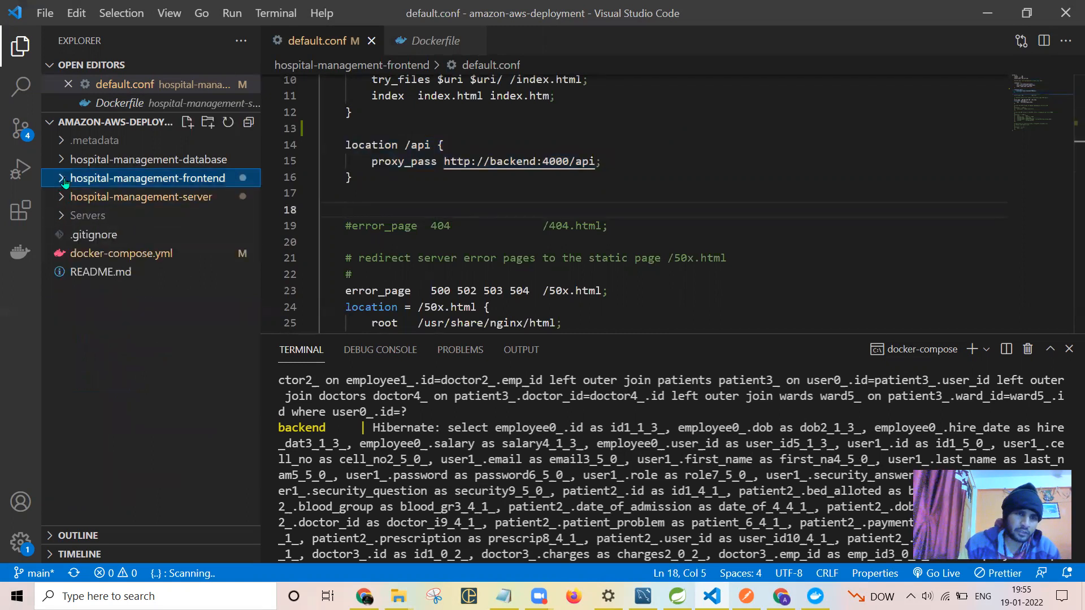
{"action": "left_click", "coordinate": [144, 160]}
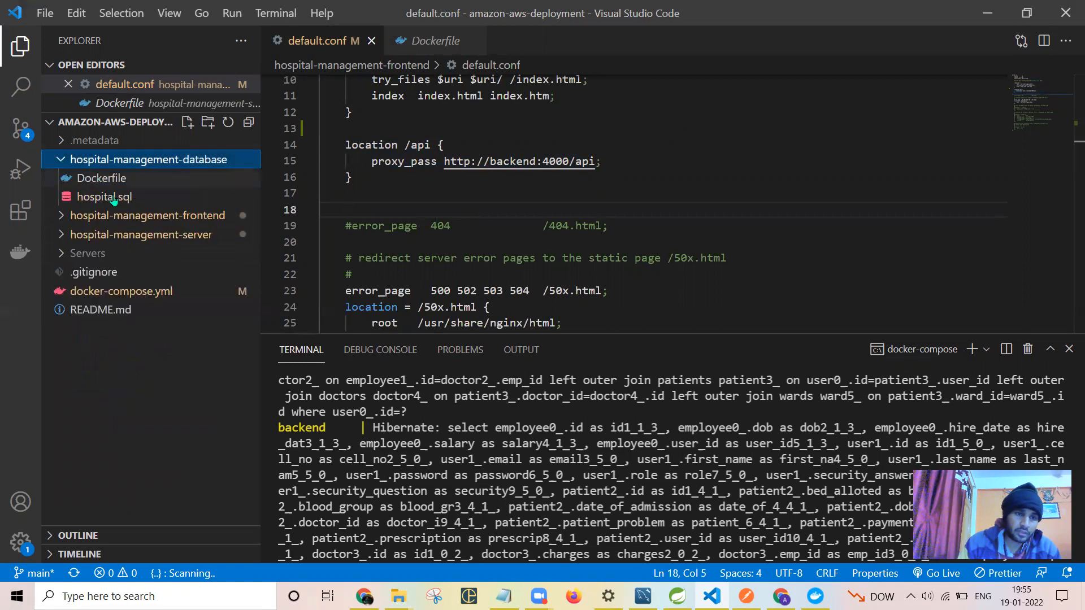
{"action": "left_click", "coordinate": [104, 196]}
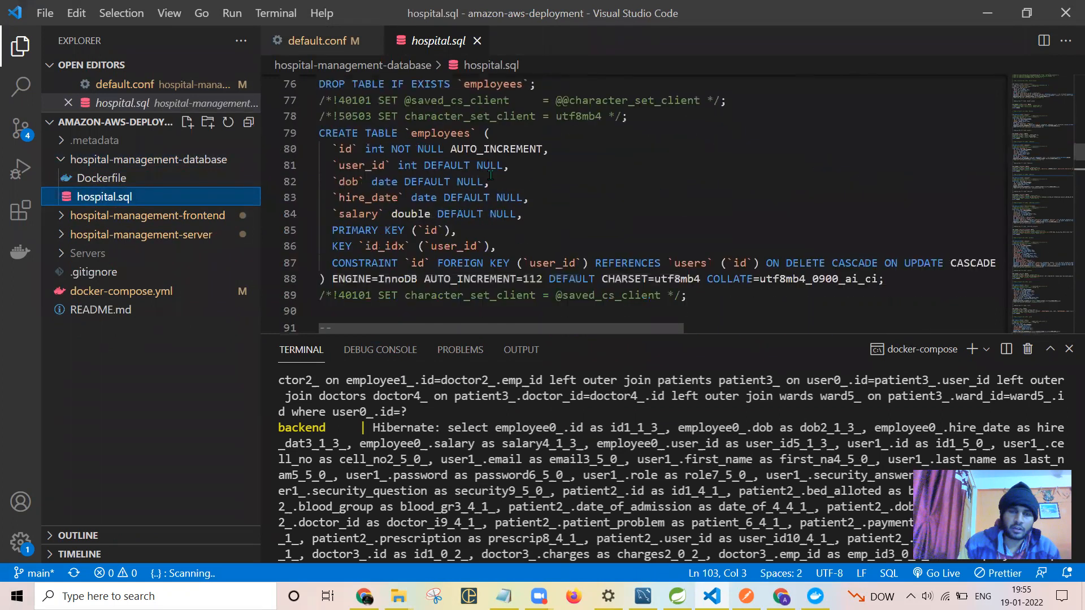
{"action": "scroll", "scroll_direction": "down", "scroll_amount": 3}
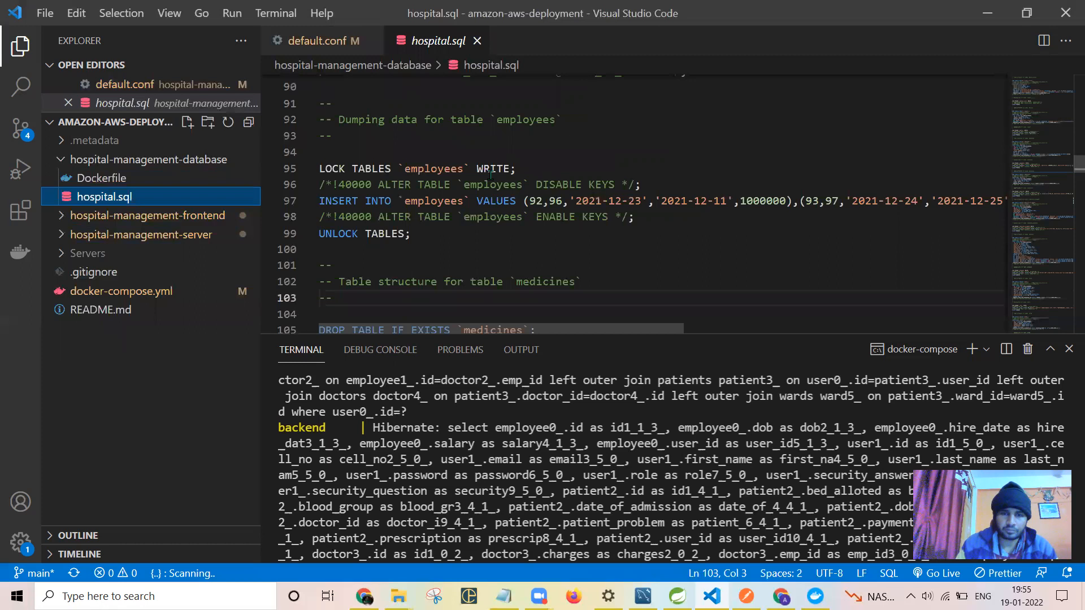
{"action": "scroll", "scroll_direction": "down", "scroll_amount": 3}
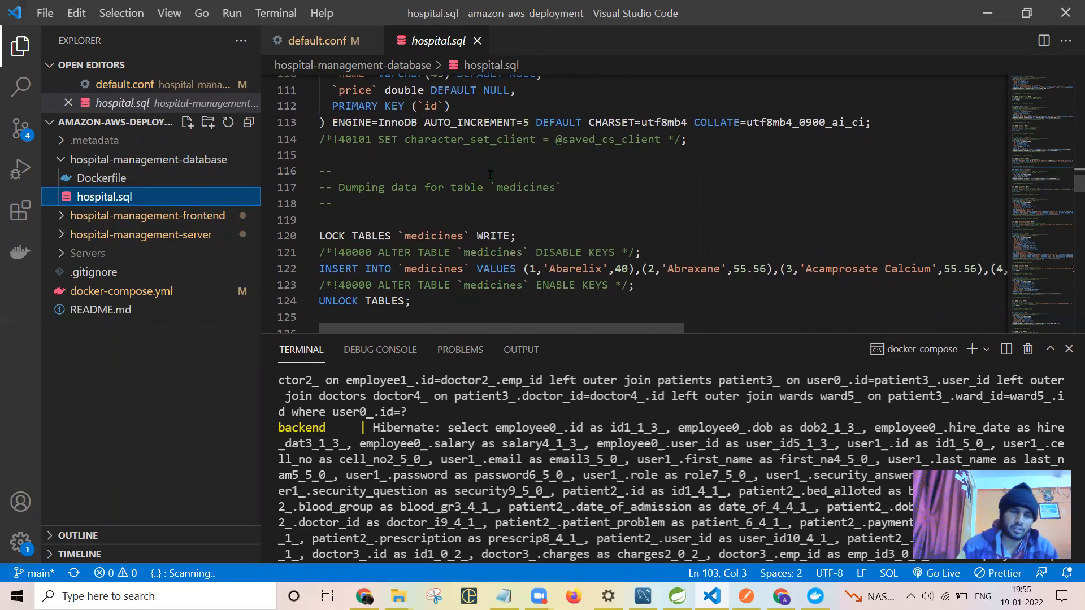
{"action": "scroll", "scroll_direction": "down", "scroll_amount": 3}
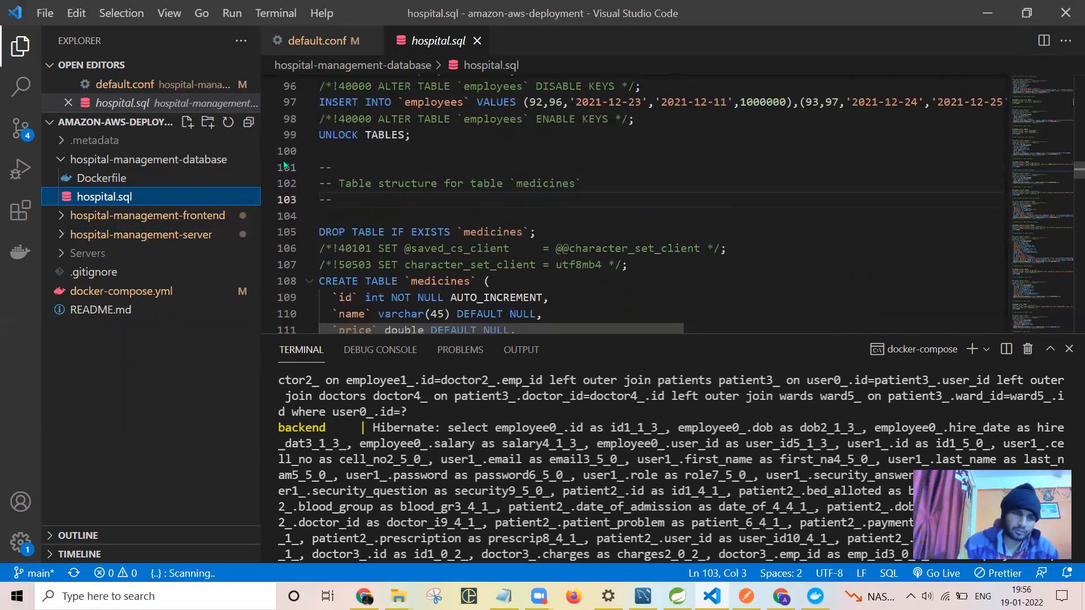
{"action": "left_click", "coordinate": [147, 159]}
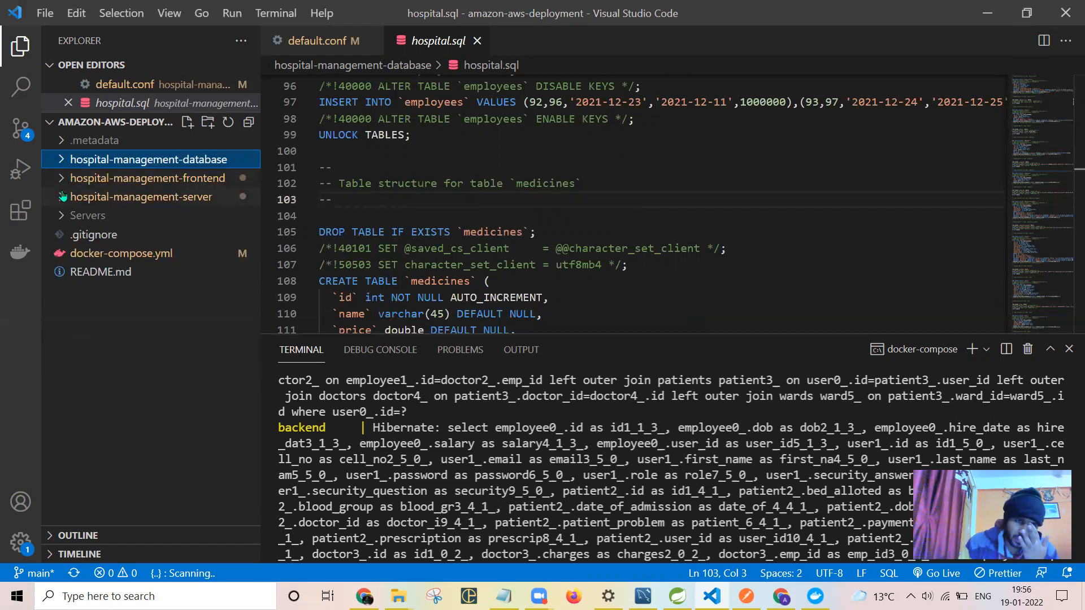
Expand hospital-management-server to reveal its src folder with main and test
{"action": "left_click", "coordinate": [140, 197]}
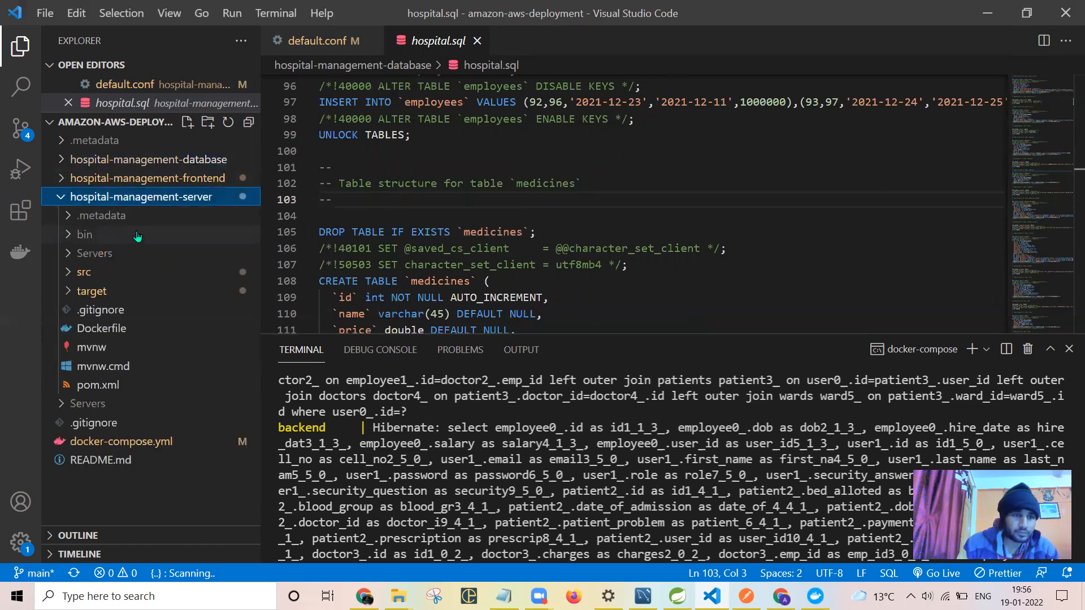
{"action": "mouse_move", "coordinate": [101, 276]}
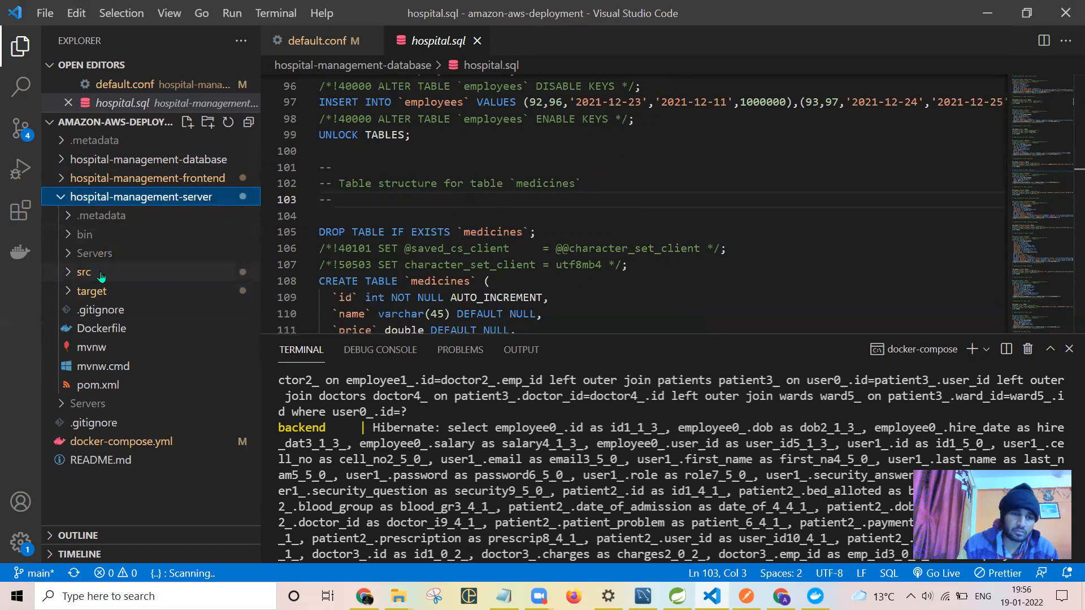
{"action": "left_click", "coordinate": [83, 272]}
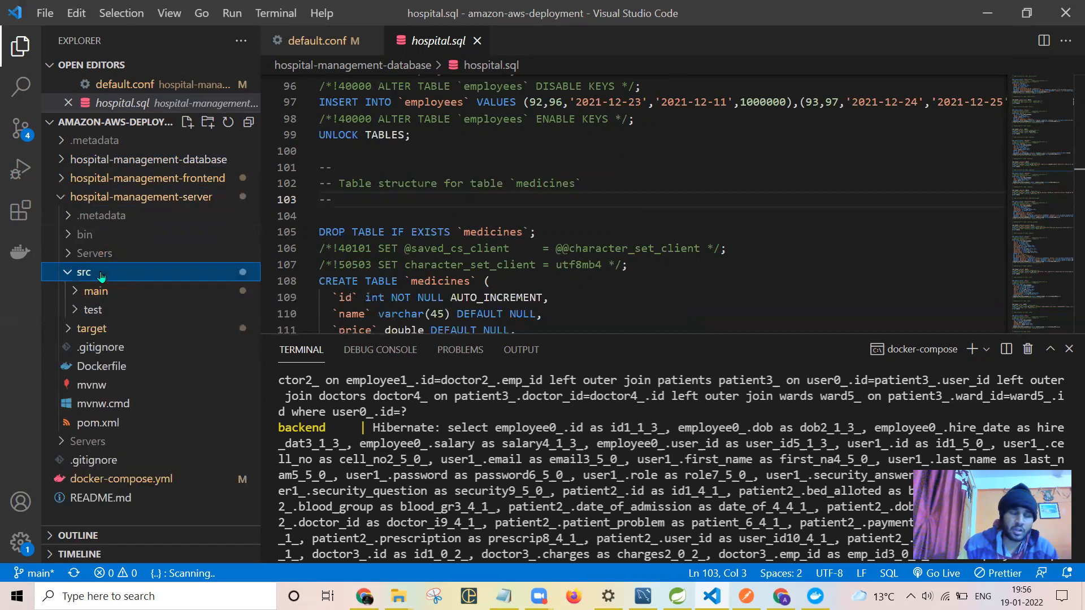
{"action": "left_click", "coordinate": [82, 273]}
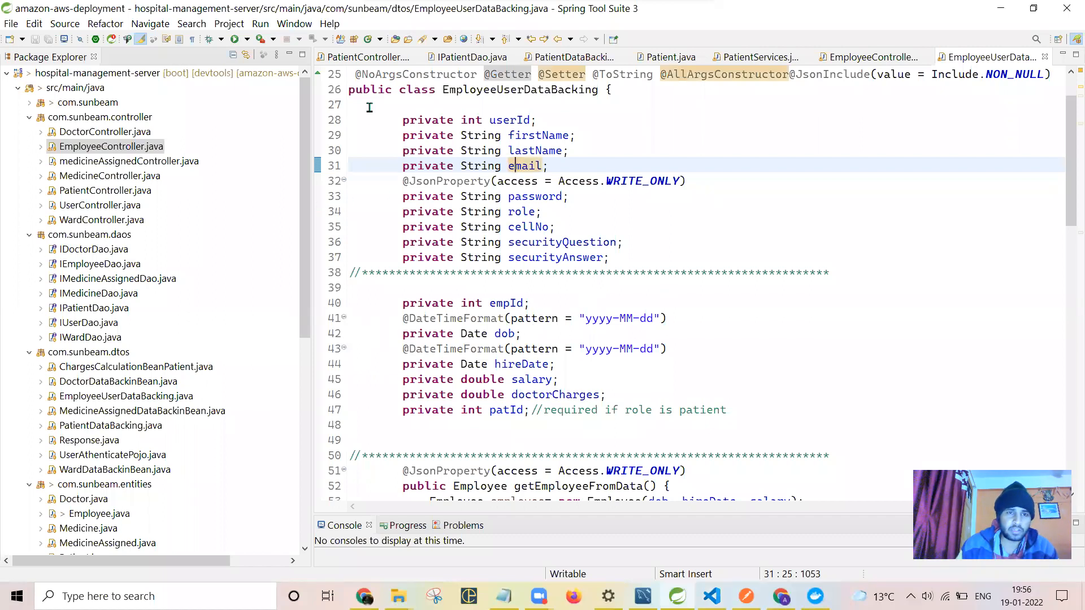
{"action": "mouse_move", "coordinate": [365, 57]}
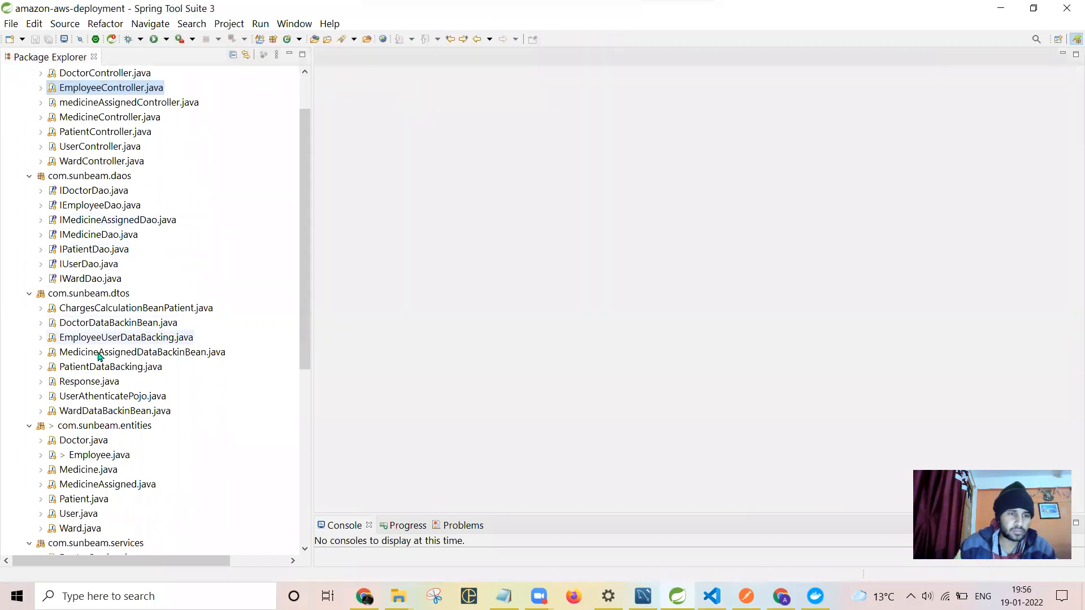
Bring up the User.java and Patient.java entity classes from the Package Explorer
{"action": "scroll", "scroll_direction": "down", "scroll_amount": 3}
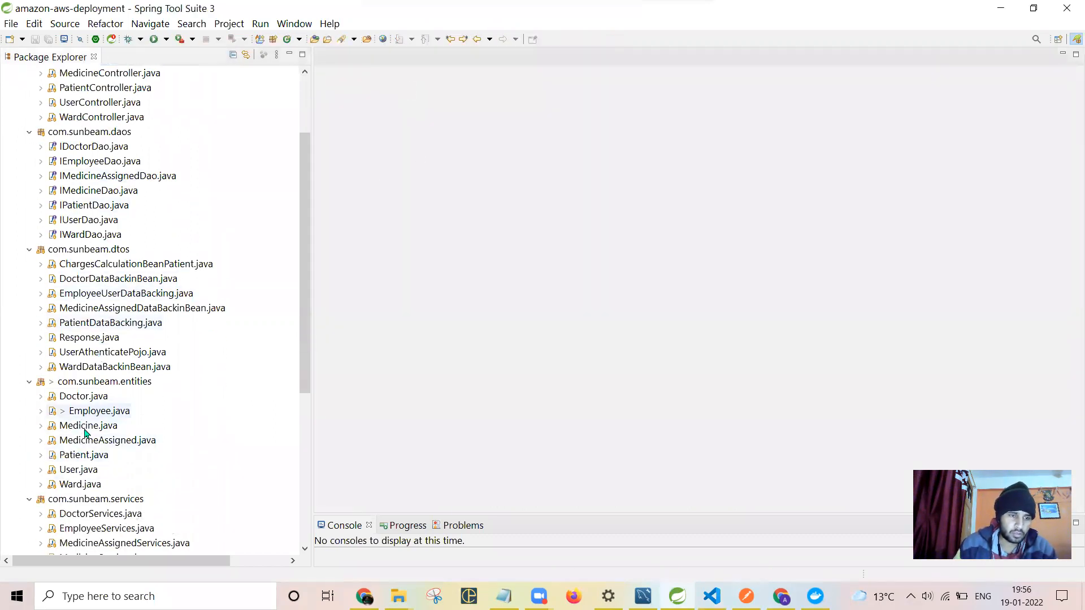
{"action": "double_click", "coordinate": [78, 469]}
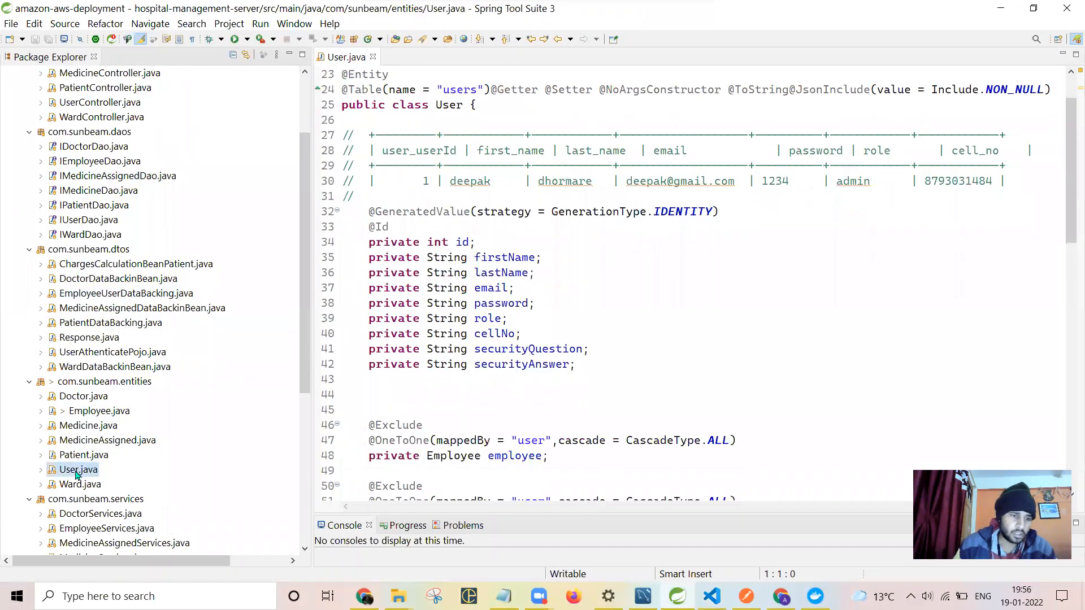
{"action": "double_click", "coordinate": [84, 454]}
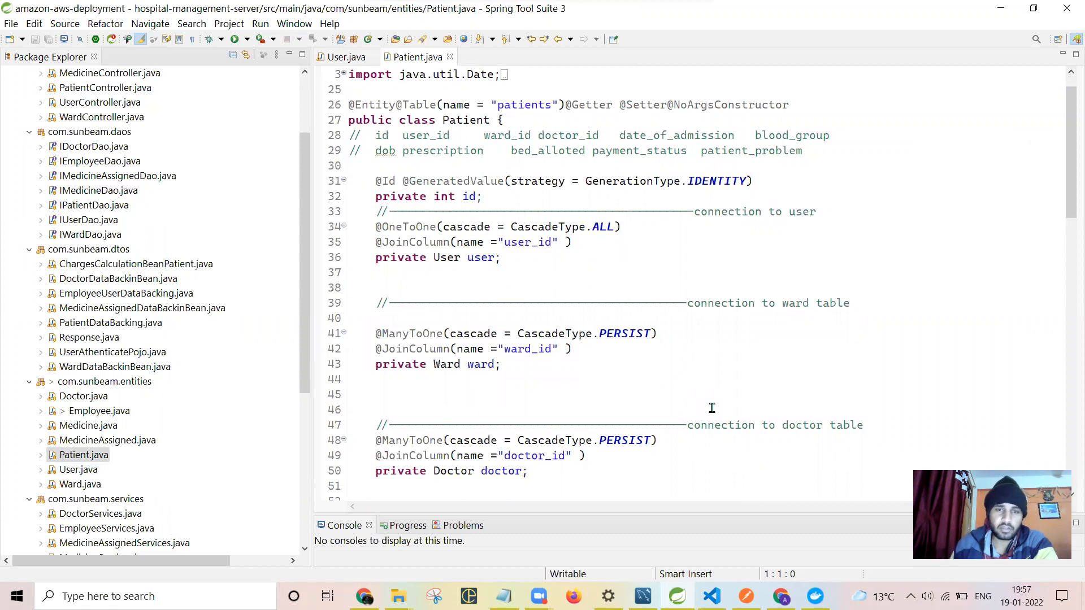
{"action": "scroll", "scroll_direction": "down", "scroll_amount": 3}
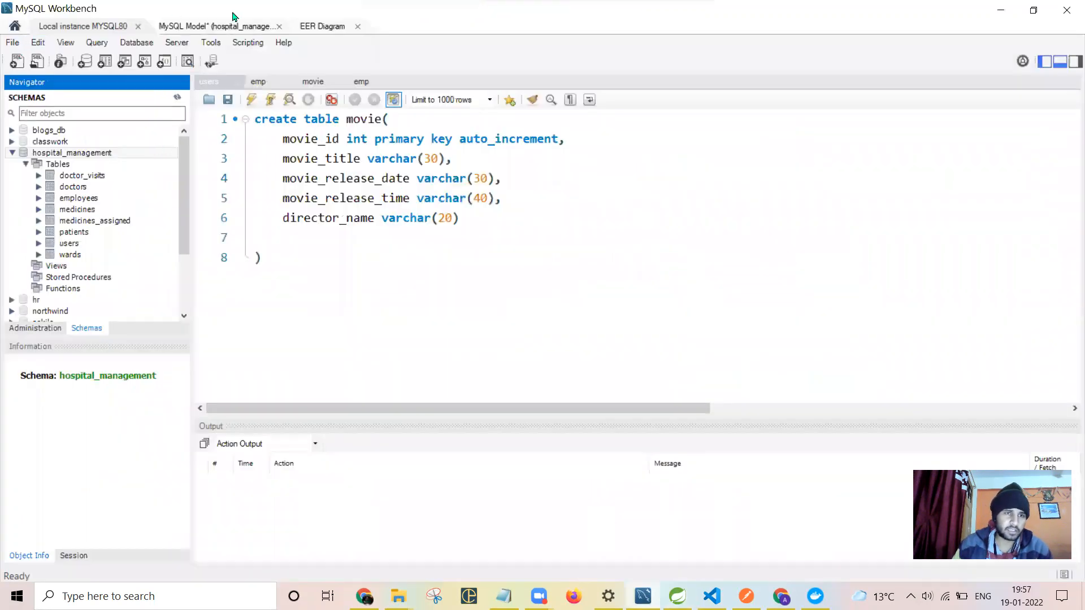
Review the hospital_management EER diagram in MySQL Workbench
{"action": "left_click", "coordinate": [322, 26]}
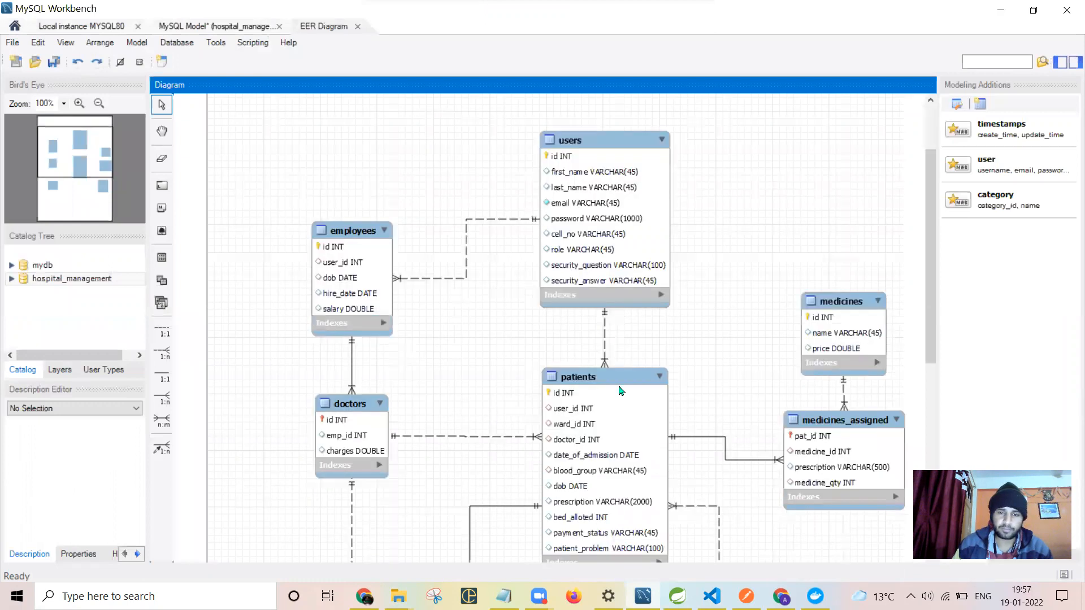
{"action": "scroll", "scroll_direction": "down", "scroll_amount": 3}
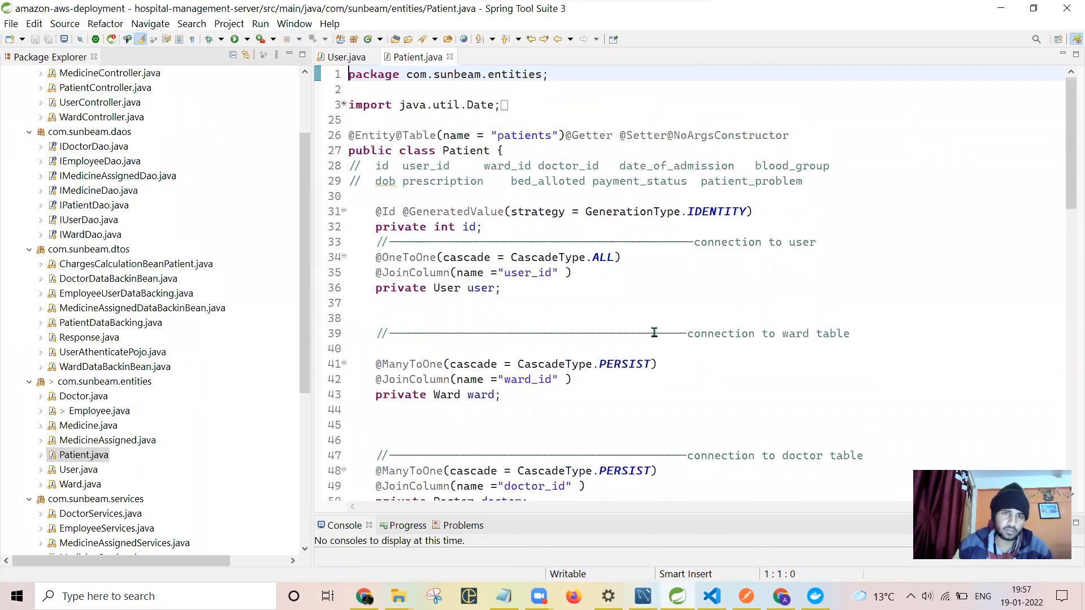
{"action": "mouse_move", "coordinate": [793, 318]}
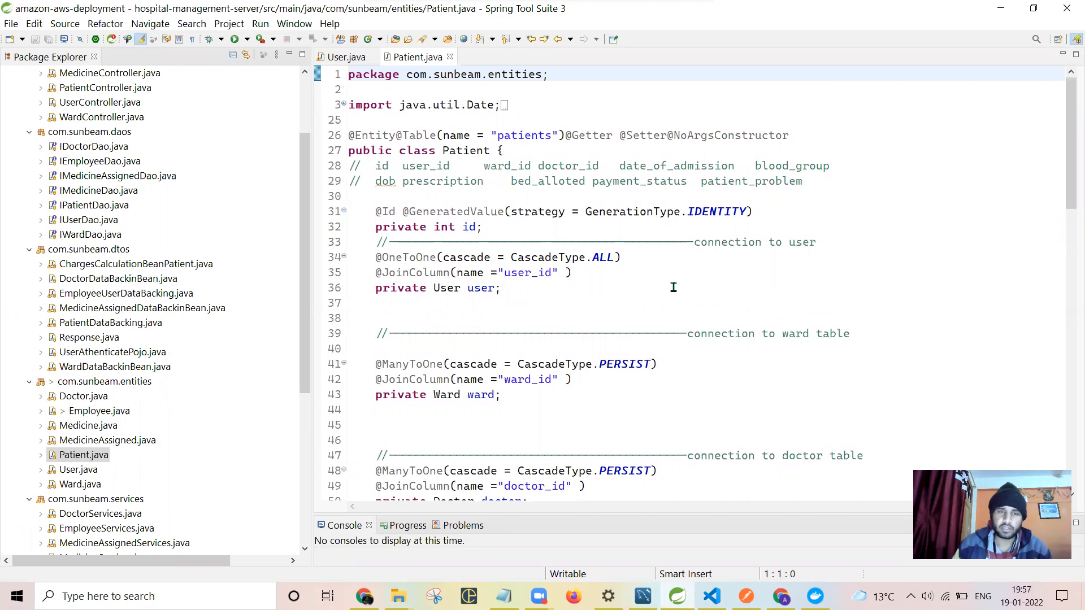
{"action": "scroll", "scroll_direction": "down", "scroll_amount": 3}
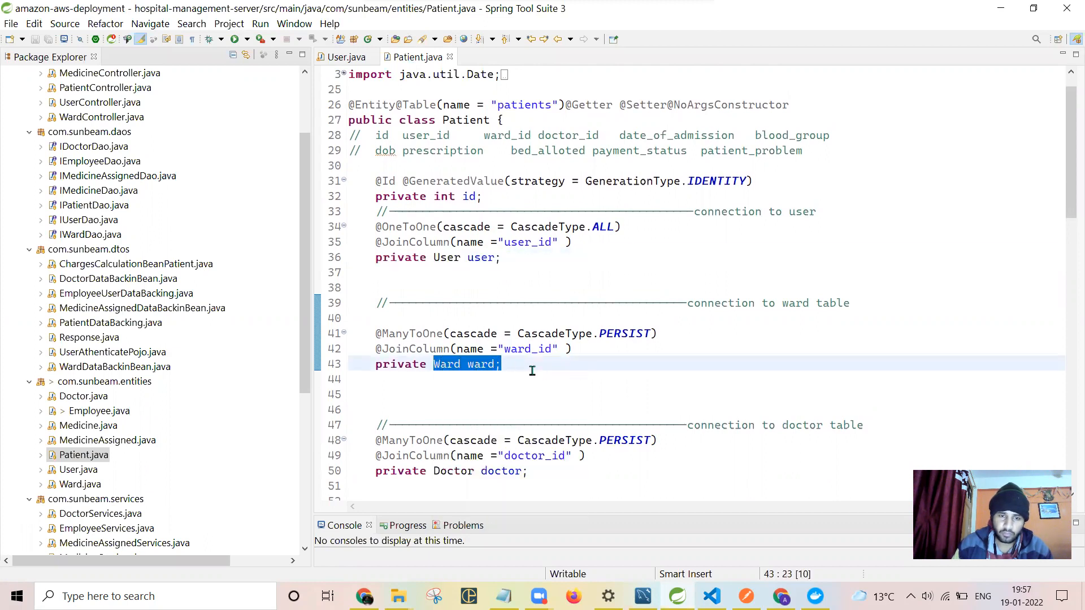
{"action": "mouse_move", "coordinate": [477, 364]}
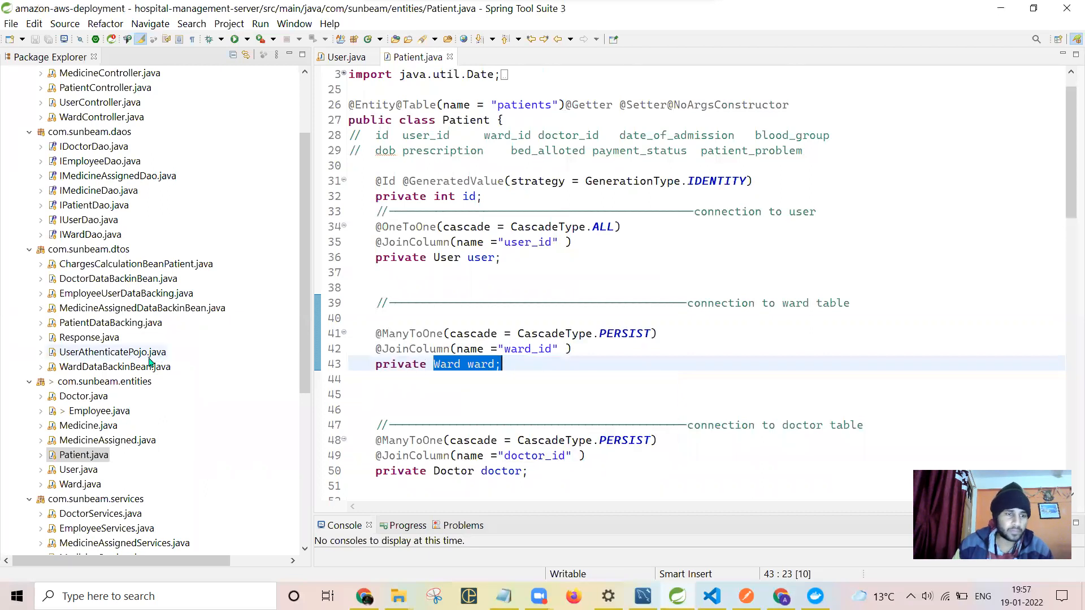
{"action": "left_click", "coordinate": [85, 455]}
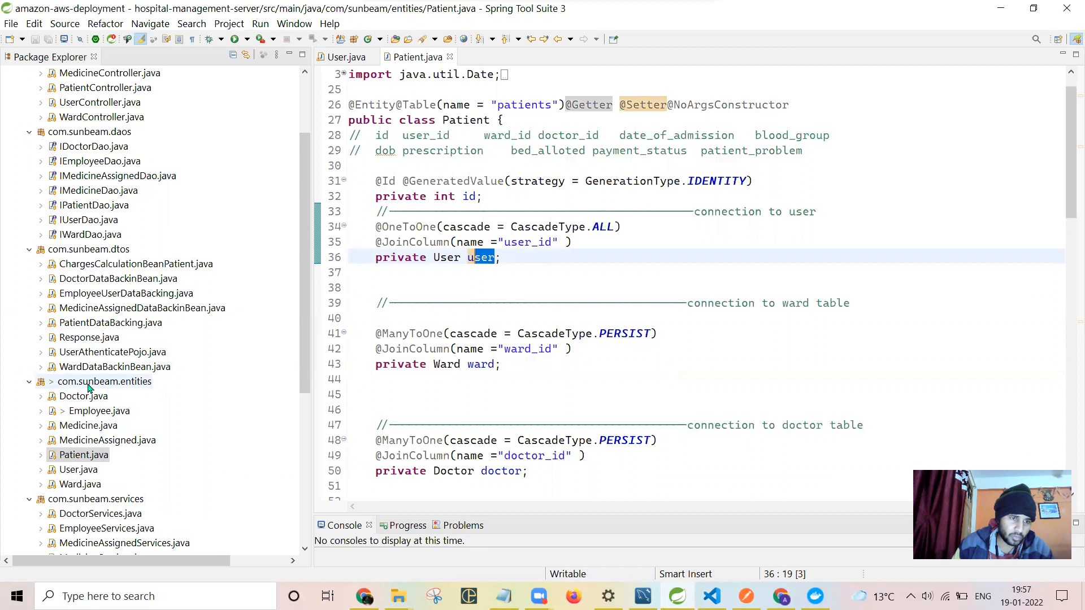
{"action": "left_click", "coordinate": [344, 57]}
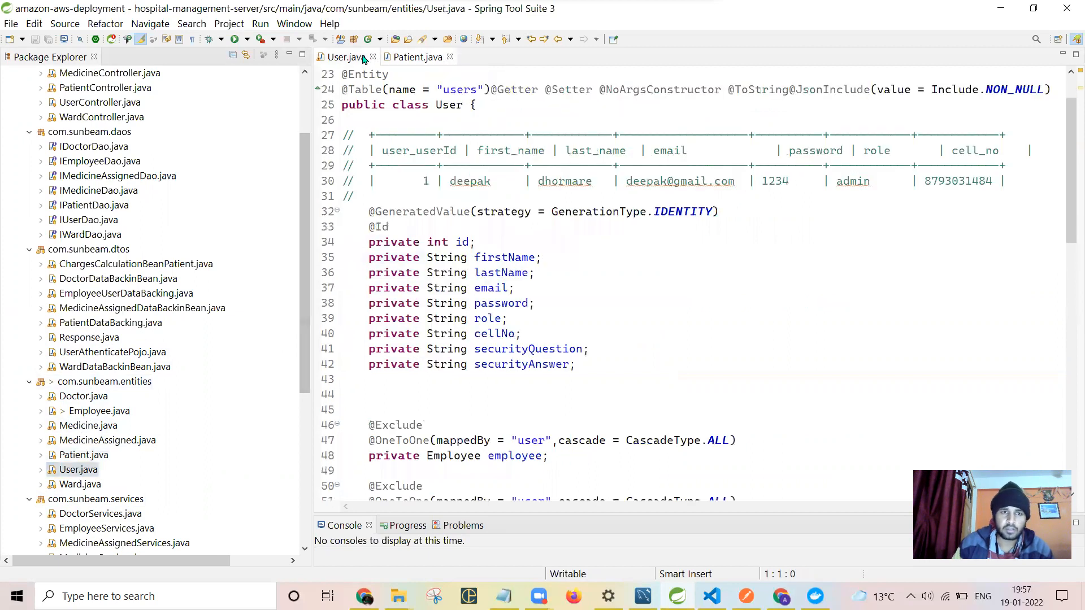
{"action": "double_click", "coordinate": [503, 256]}
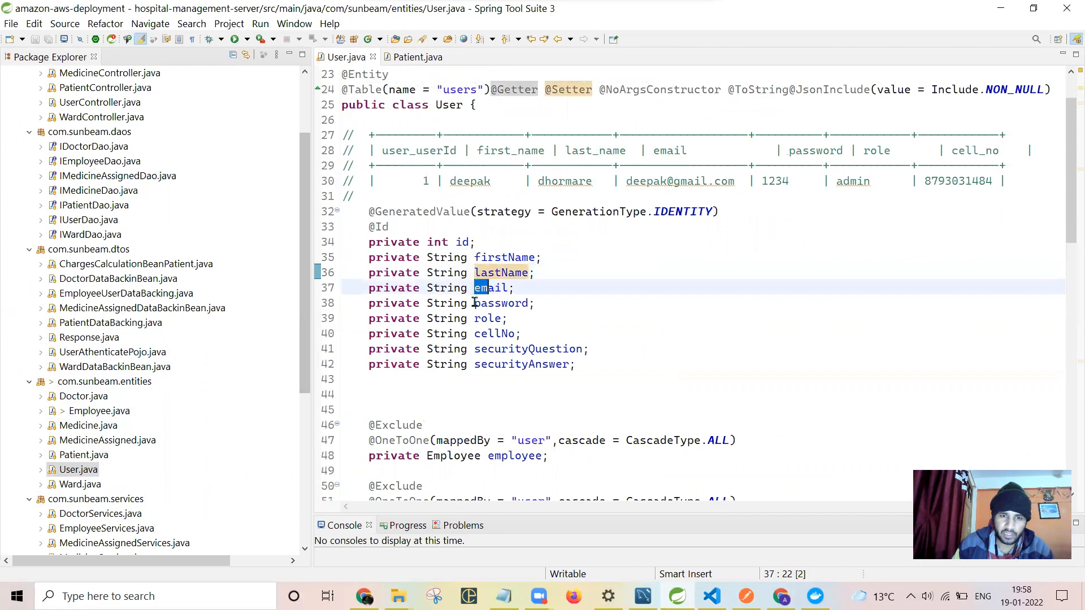
{"action": "left_click", "coordinate": [417, 57]}
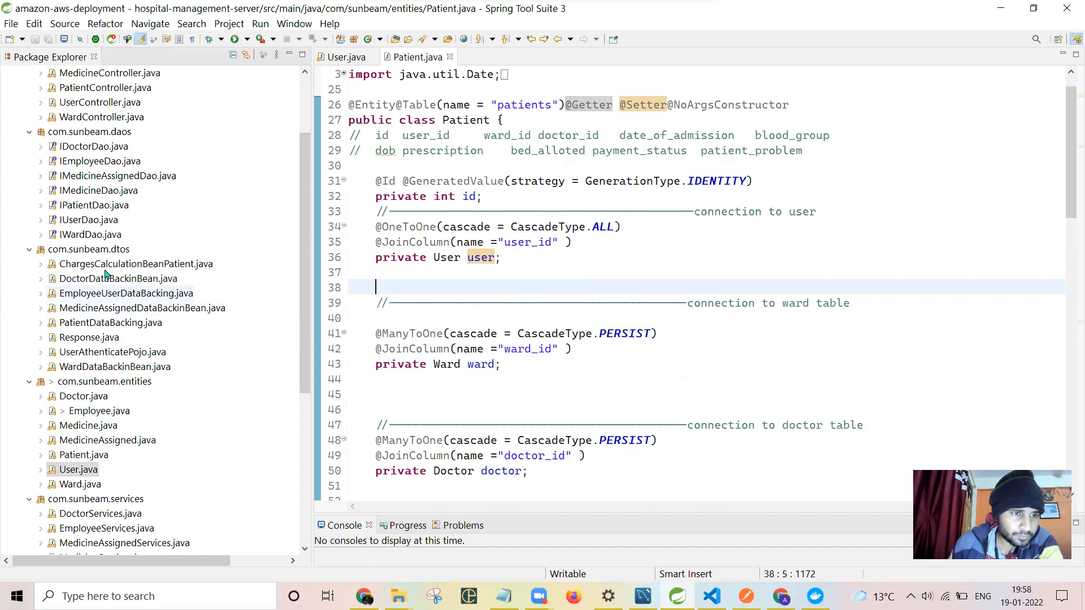
{"action": "double_click", "coordinate": [112, 352]}
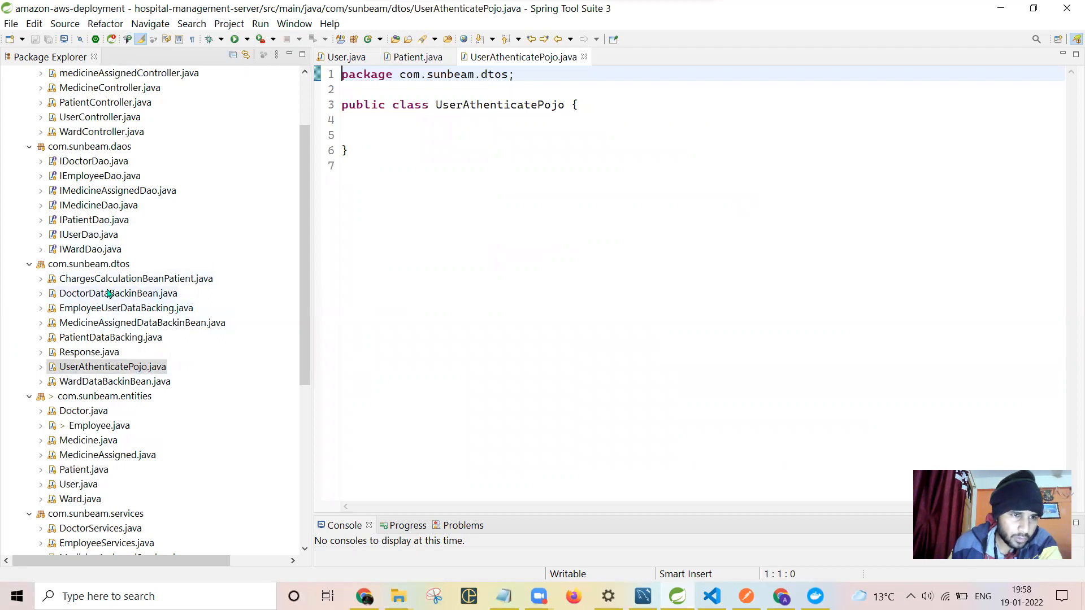
Review PatientDataBacking's createPatient mapping from Patient and User getters, then return to Patient
{"action": "left_click", "coordinate": [109, 337]}
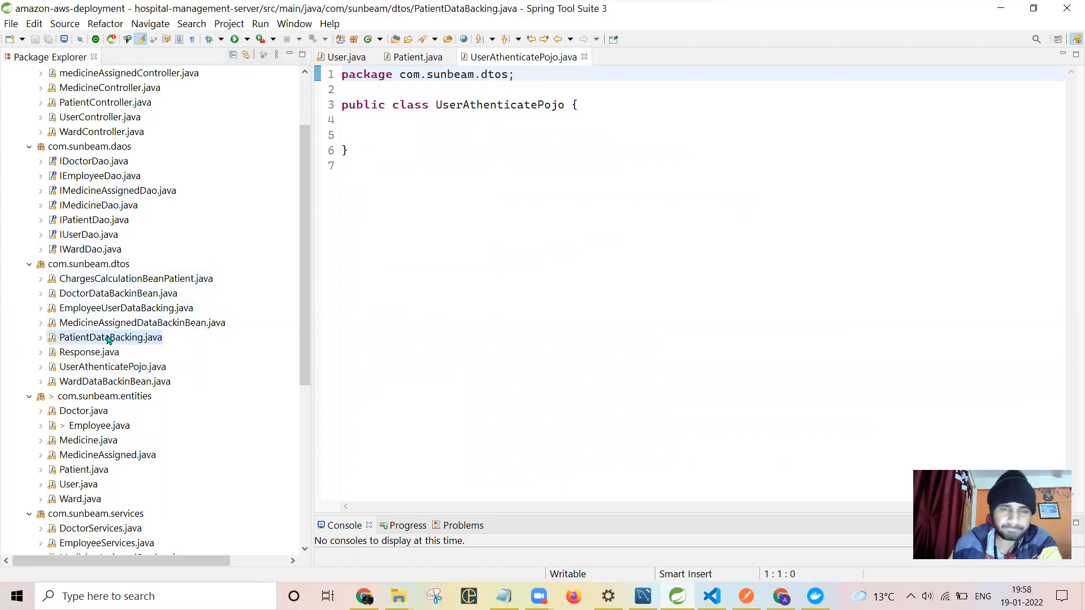
{"action": "double_click", "coordinate": [110, 337]}
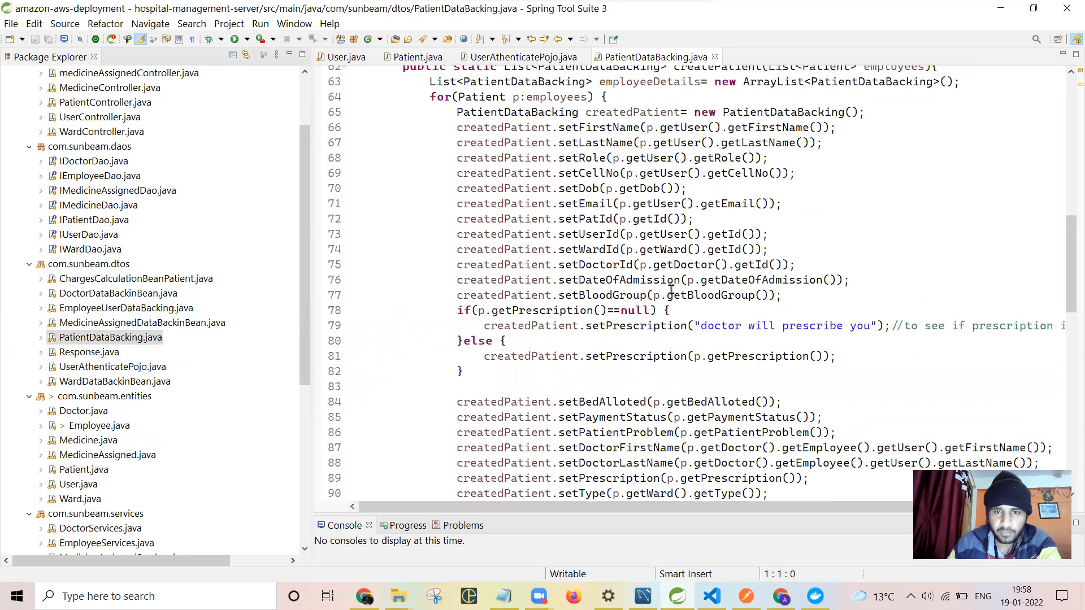
{"action": "scroll", "scroll_direction": "down", "scroll_amount": 3}
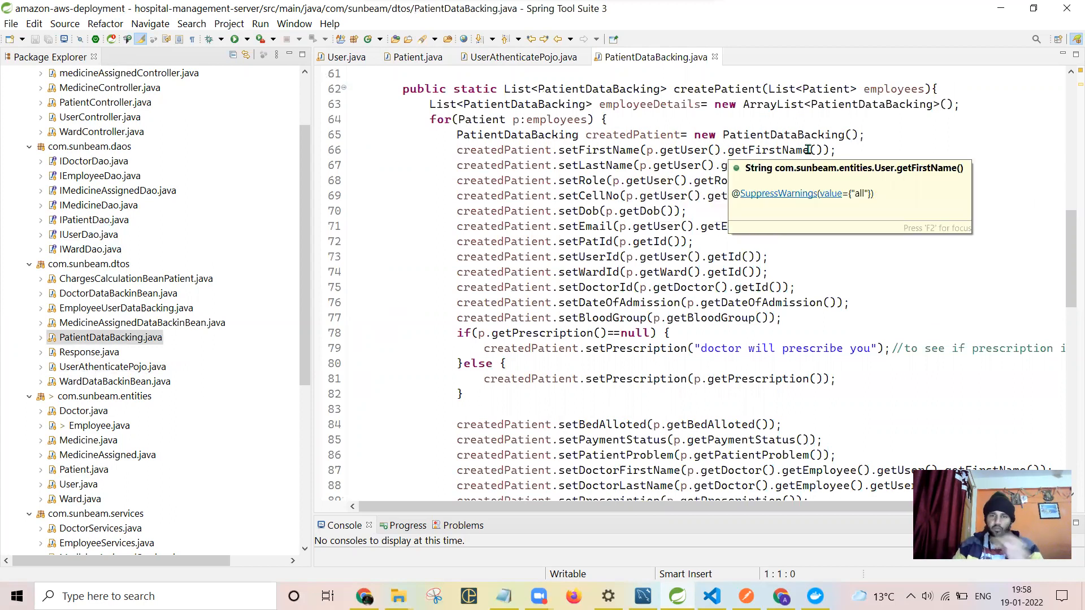
{"action": "left_click", "coordinate": [515, 57]}
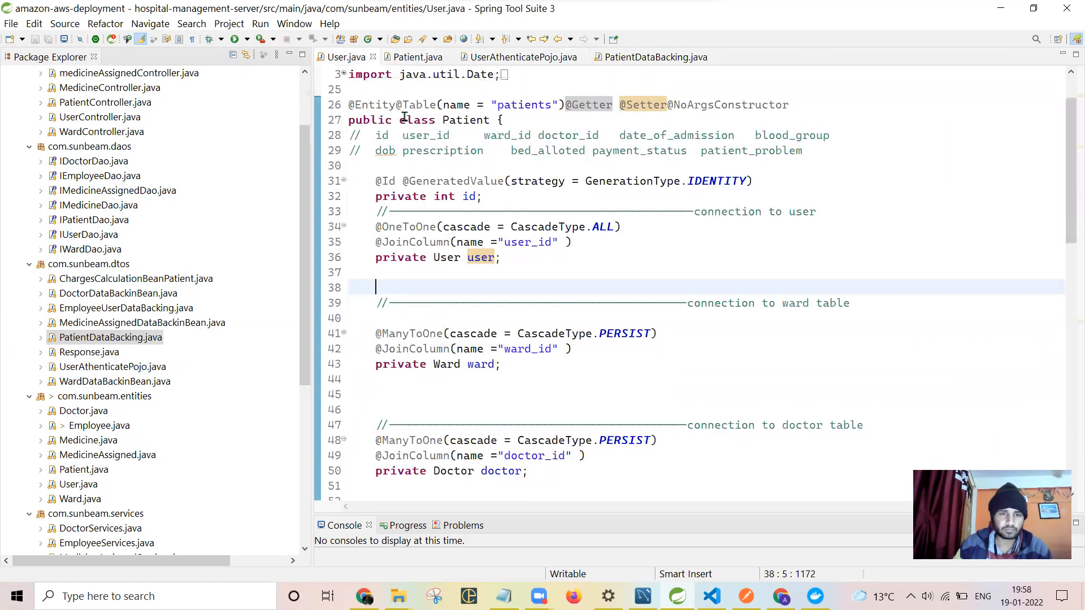
{"action": "double_click", "coordinate": [487, 211]}
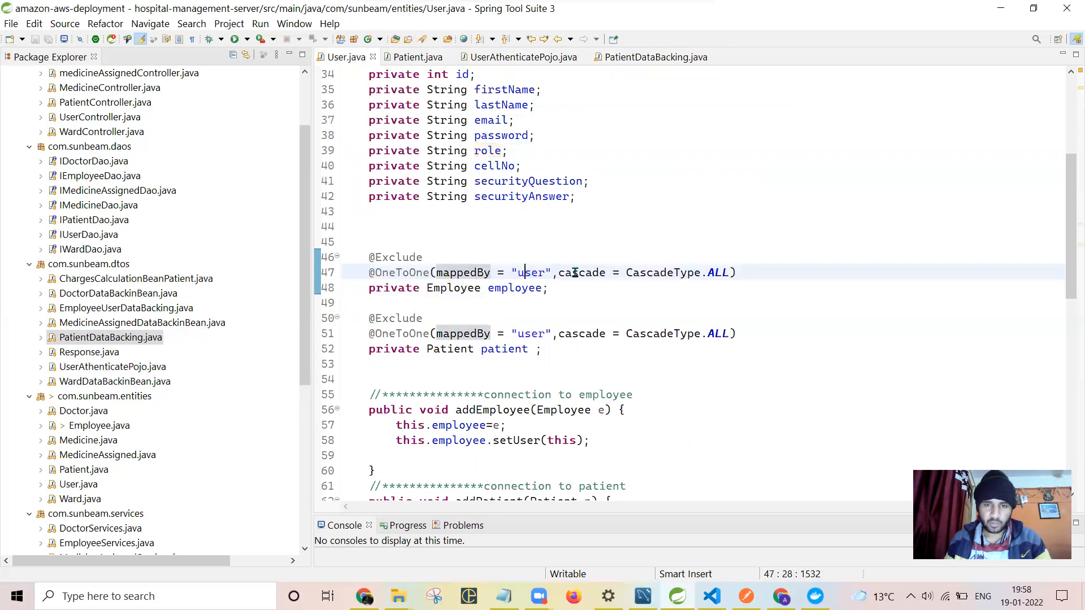
{"action": "left_click_drag", "start_coordinate": [560, 273], "coordinate": [547, 288]}
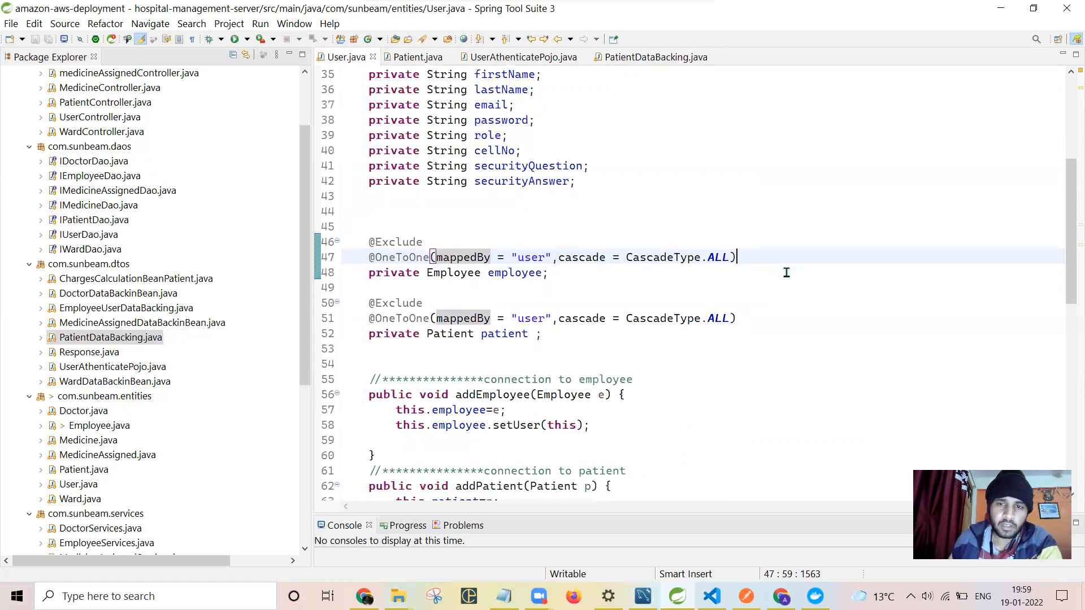
{"action": "left_click", "coordinate": [417, 56]}
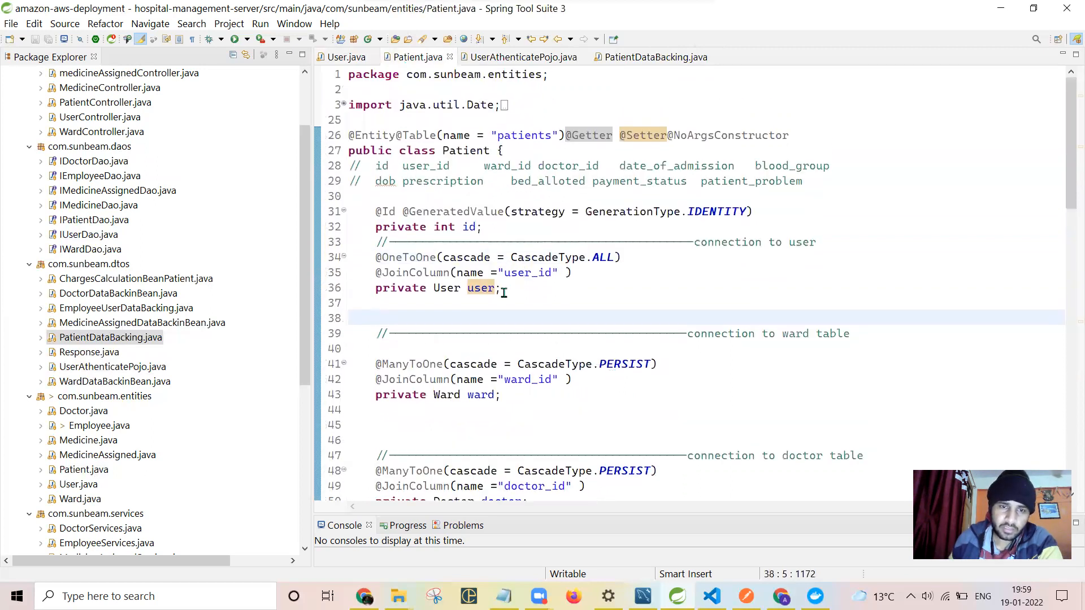
Go over Patient's user and doctor relationship fields and the PERSIST cascade setting
{"action": "scroll", "scroll_direction": "down", "scroll_amount": 3}
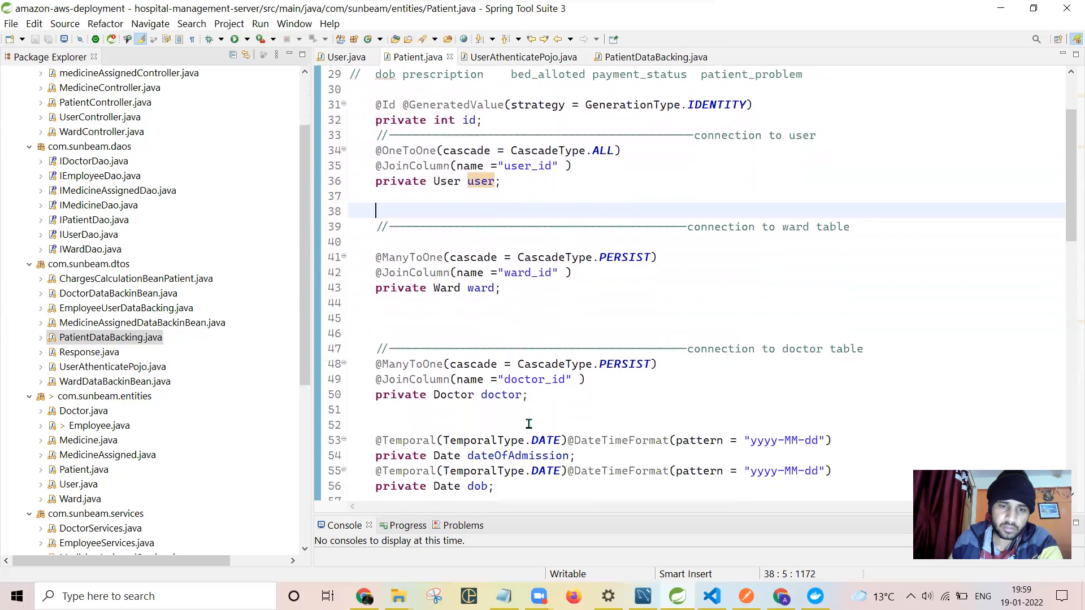
{"action": "scroll", "scroll_direction": "down", "scroll_amount": 3}
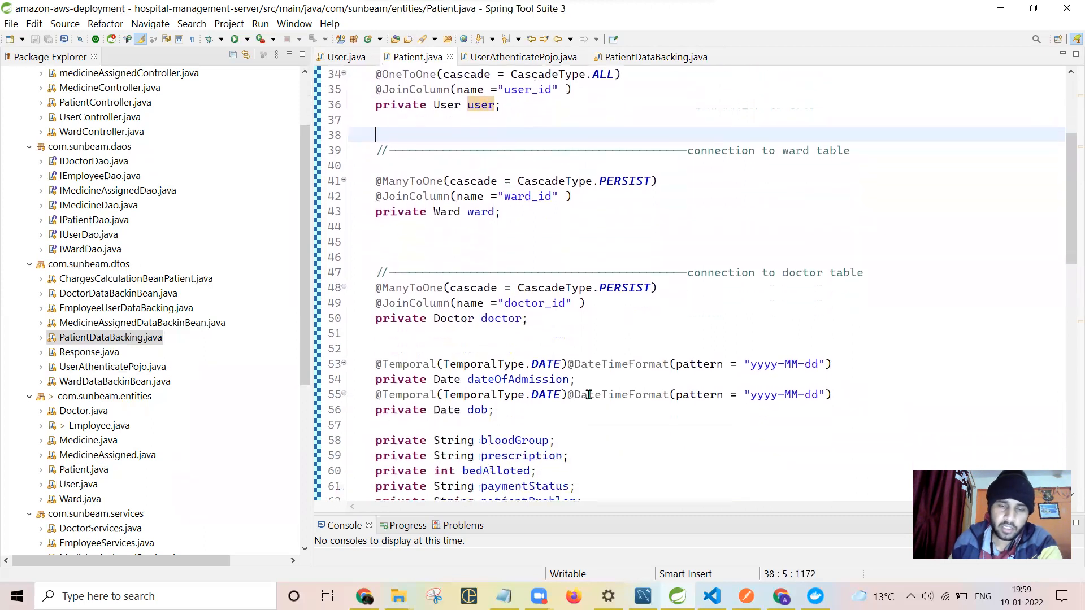
{"action": "mouse_move", "coordinate": [640, 452]}
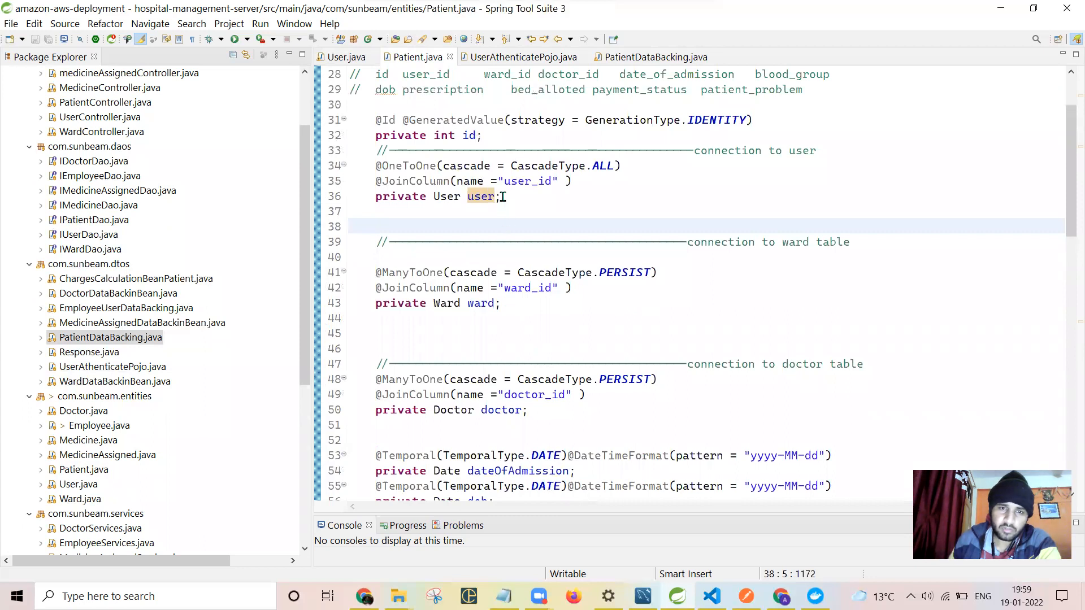
{"action": "double_click", "coordinate": [481, 303]}
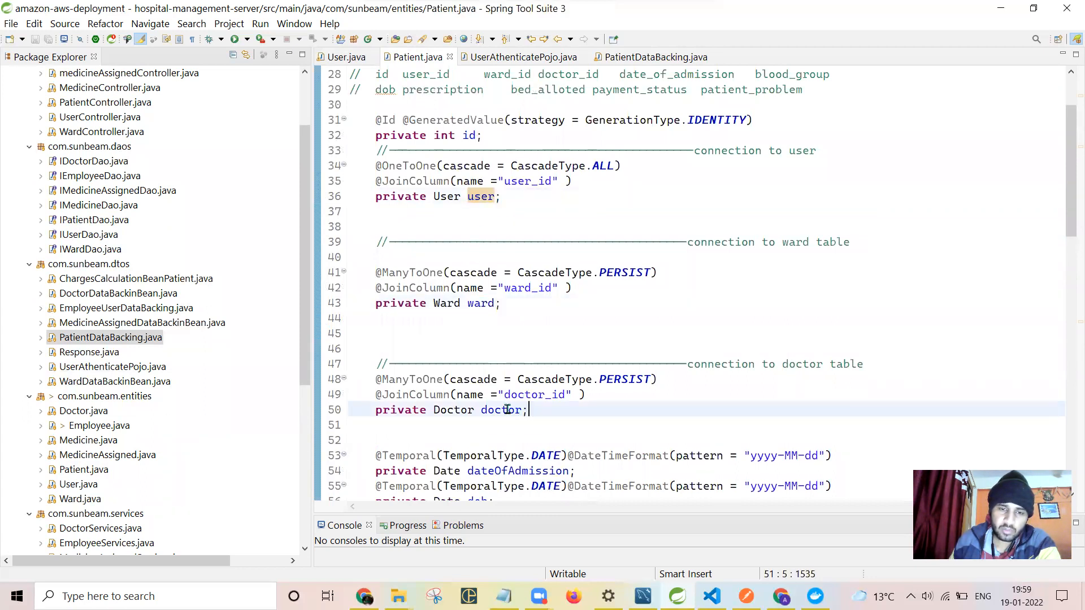
{"action": "double_click", "coordinate": [501, 409]}
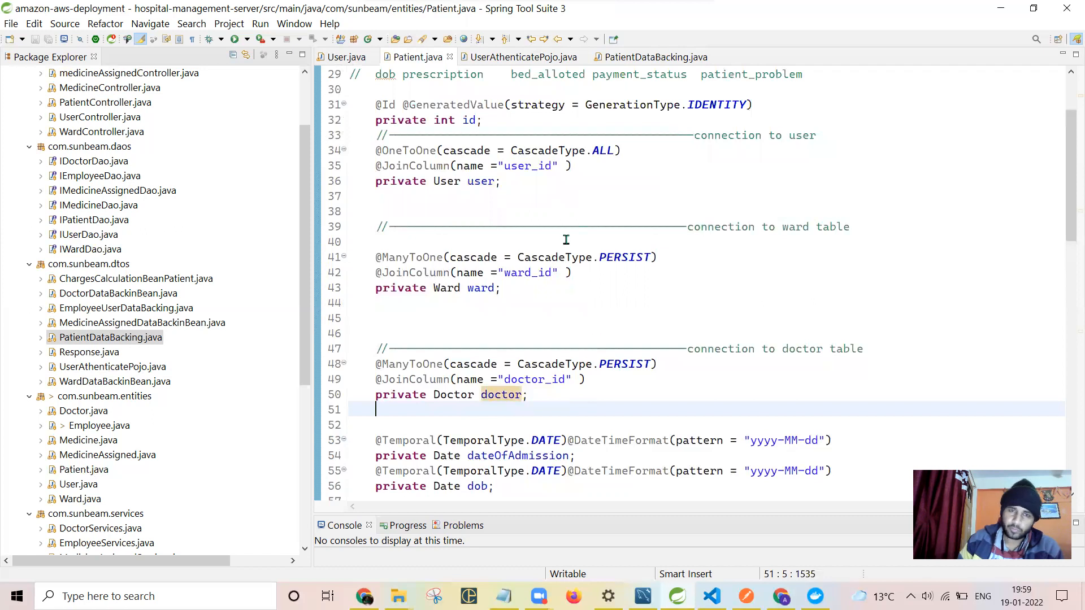
{"action": "double_click", "coordinate": [624, 257]}
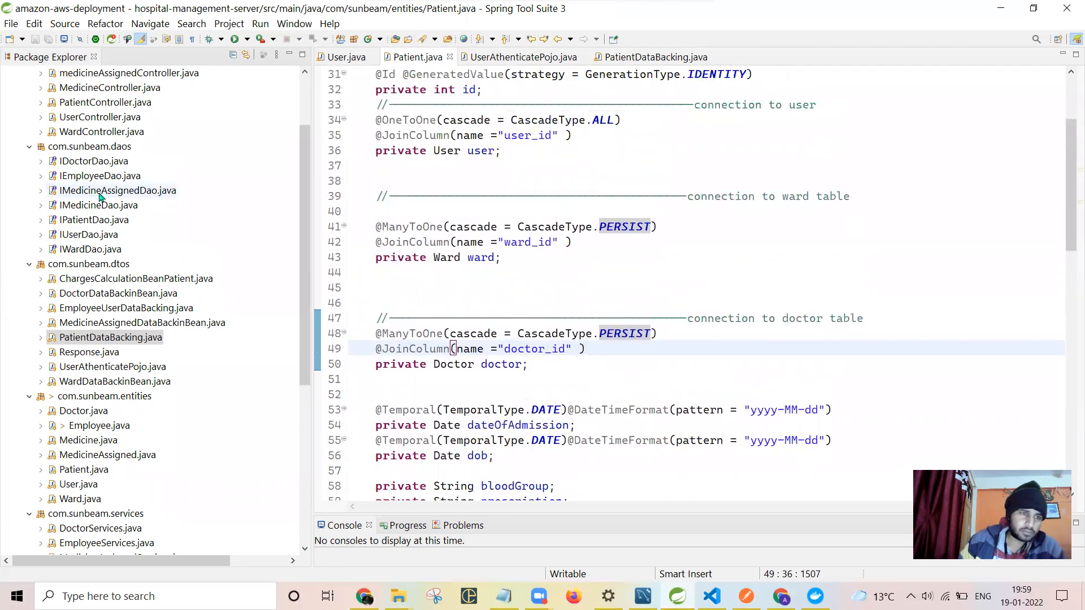
View IMedicineAssignedDao's native insert query for addIntoMedicineAssigned
{"action": "double_click", "coordinate": [118, 190]}
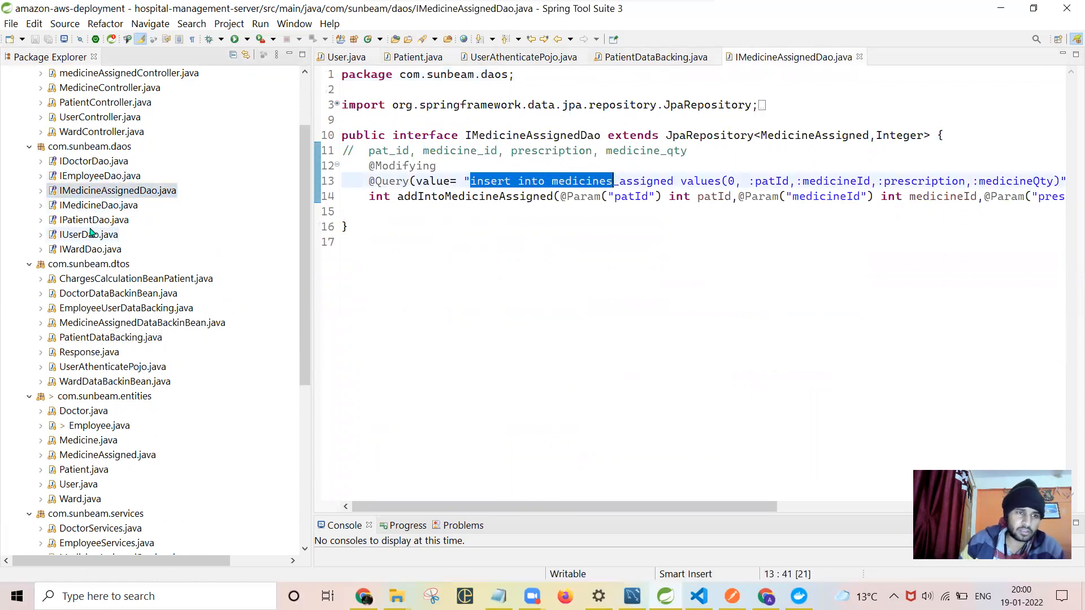
Review IPatientDao's native insertIntoPatients query, then return to the empty UserAthenticatePojo class
{"action": "left_click", "coordinate": [93, 221]}
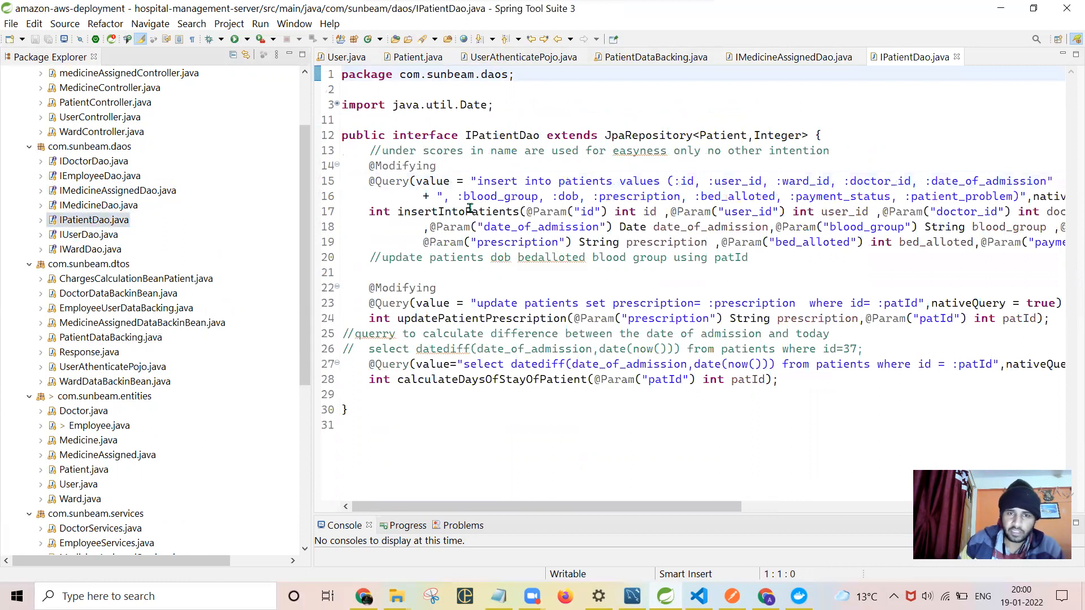
{"action": "left_click_drag", "start_coordinate": [475, 180], "coordinate": [635, 211]}
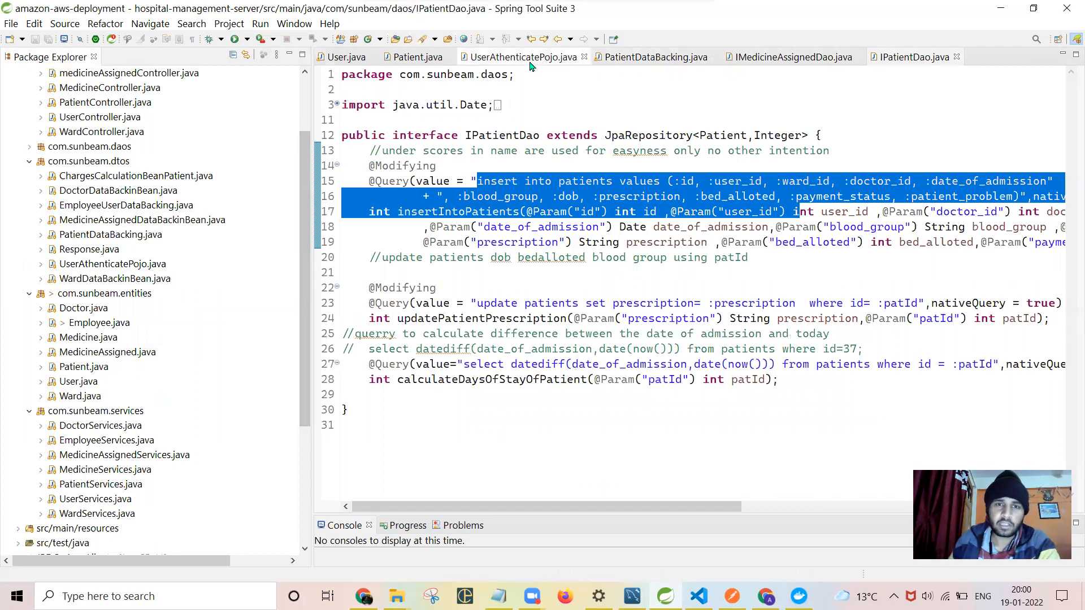
{"action": "left_click", "coordinate": [516, 56]}
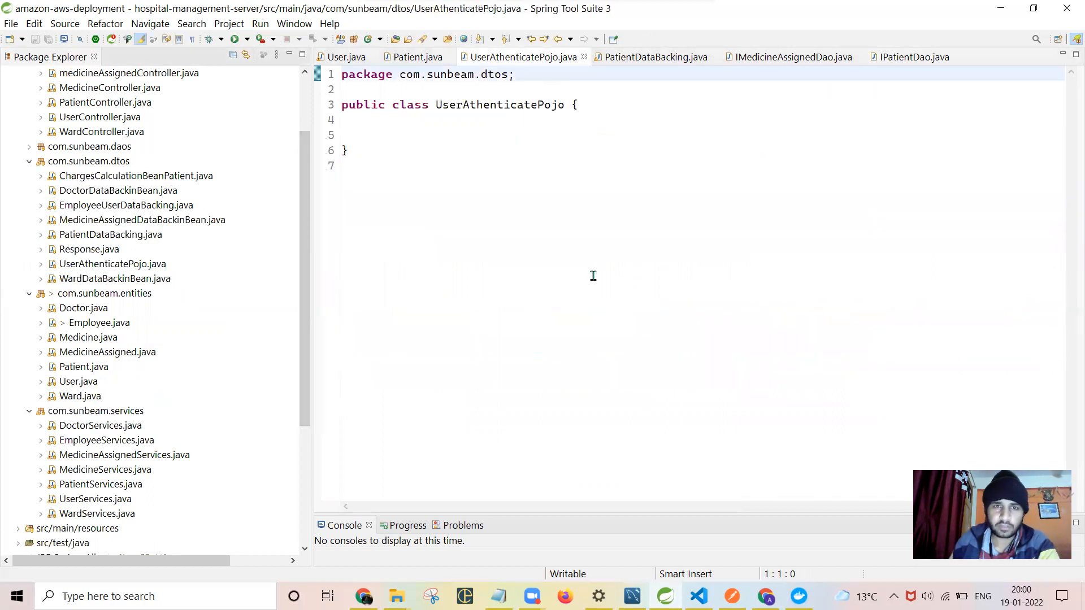
{"action": "left_click", "coordinate": [653, 56]}
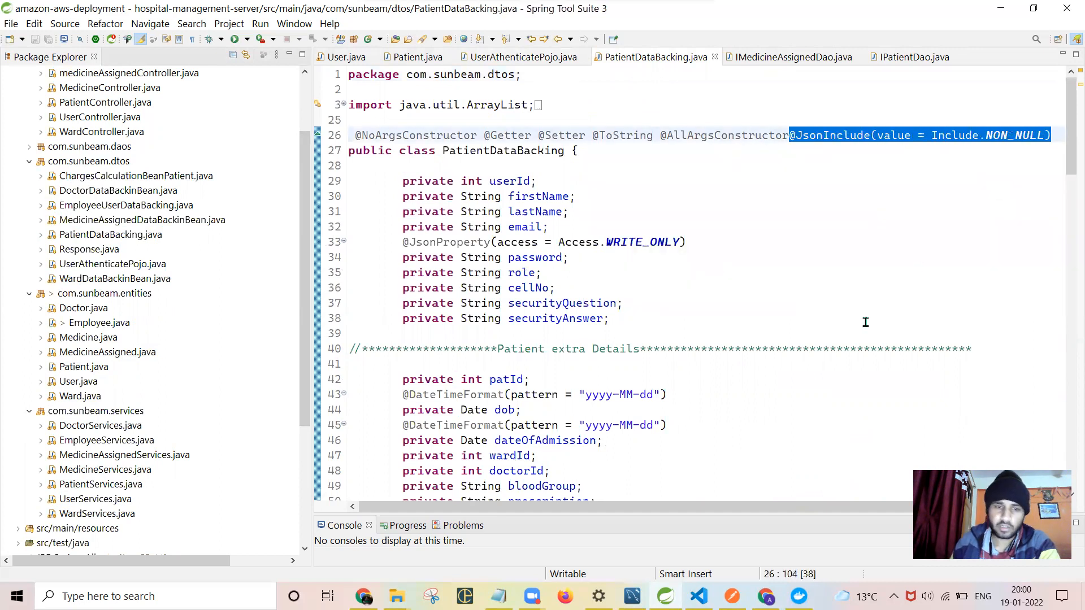
{"action": "scroll", "scroll_direction": "down", "scroll_amount": 3}
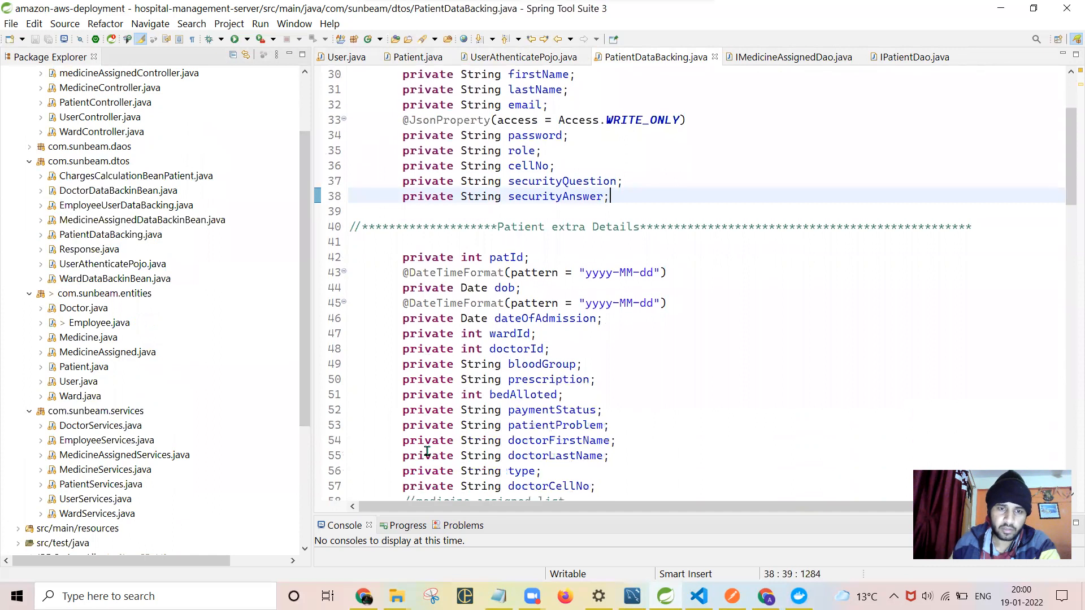
{"action": "scroll", "scroll_direction": "down", "scroll_amount": 3}
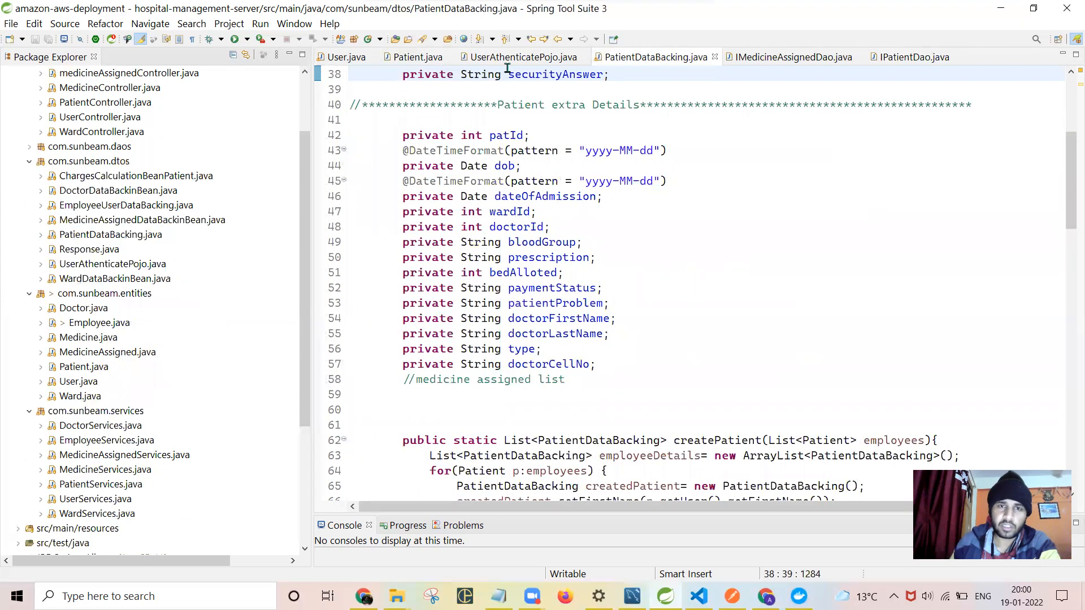
{"action": "left_click", "coordinate": [521, 57]}
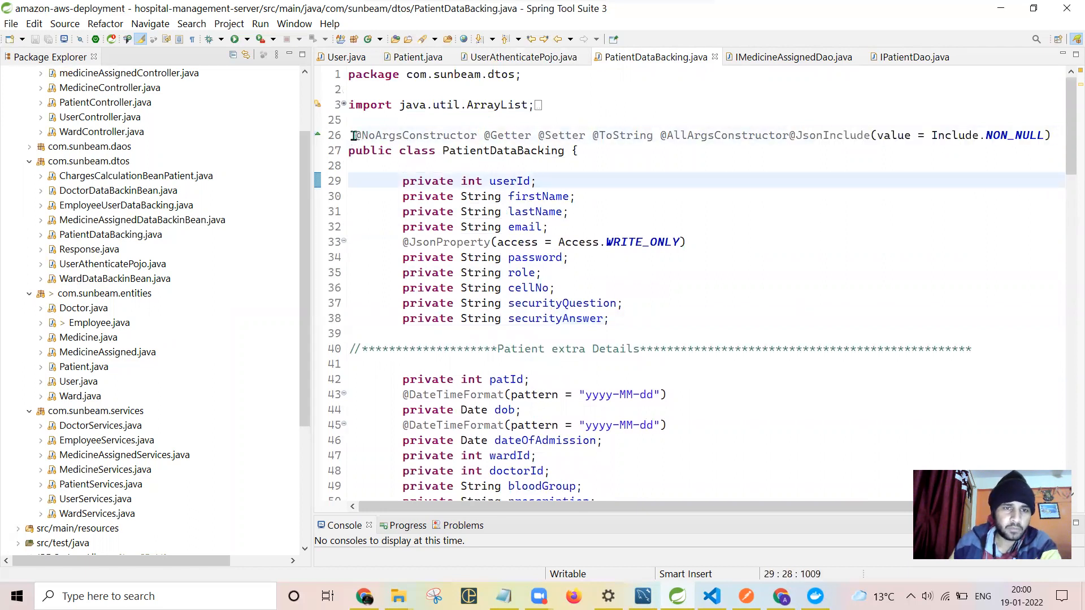
{"action": "left_click_drag", "start_coordinate": [355, 135], "coordinate": [635, 135]}
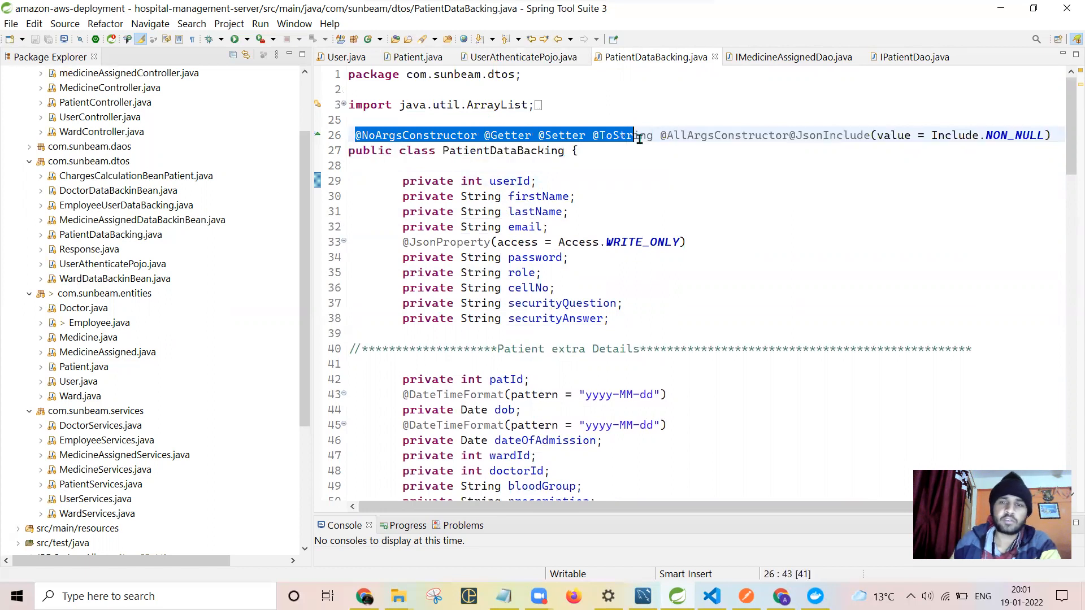
{"action": "left_click", "coordinate": [577, 150]}
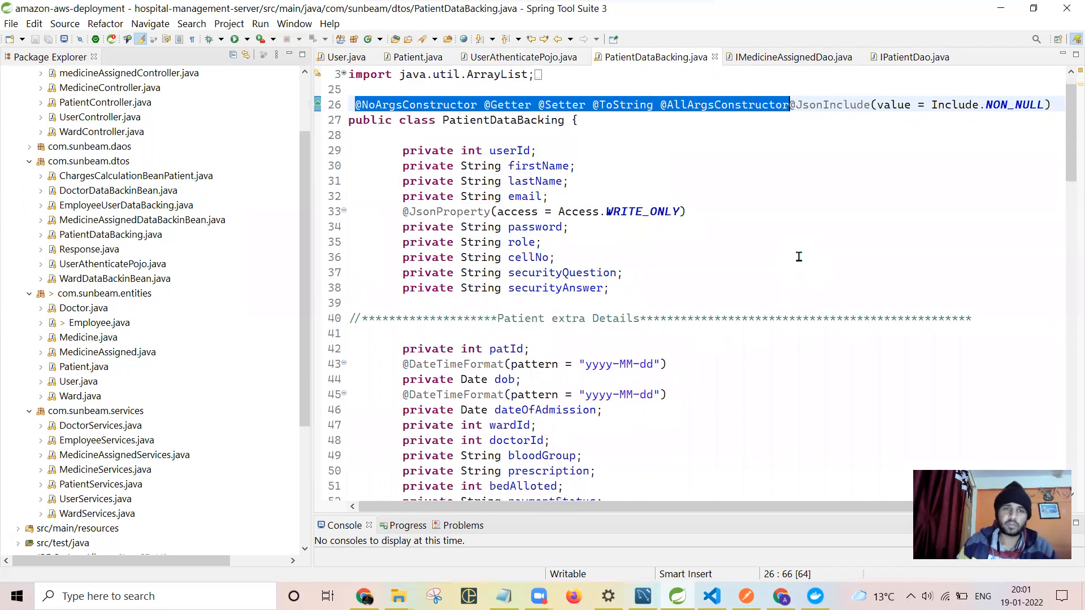
{"action": "mouse_move", "coordinate": [725, 252]}
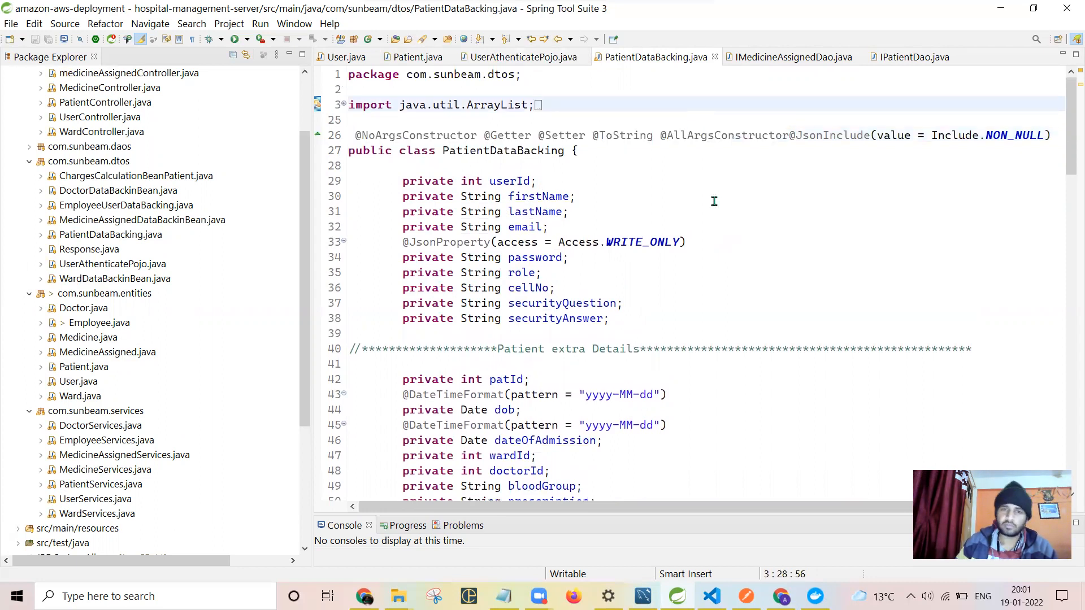
{"action": "double_click", "coordinate": [365, 135]}
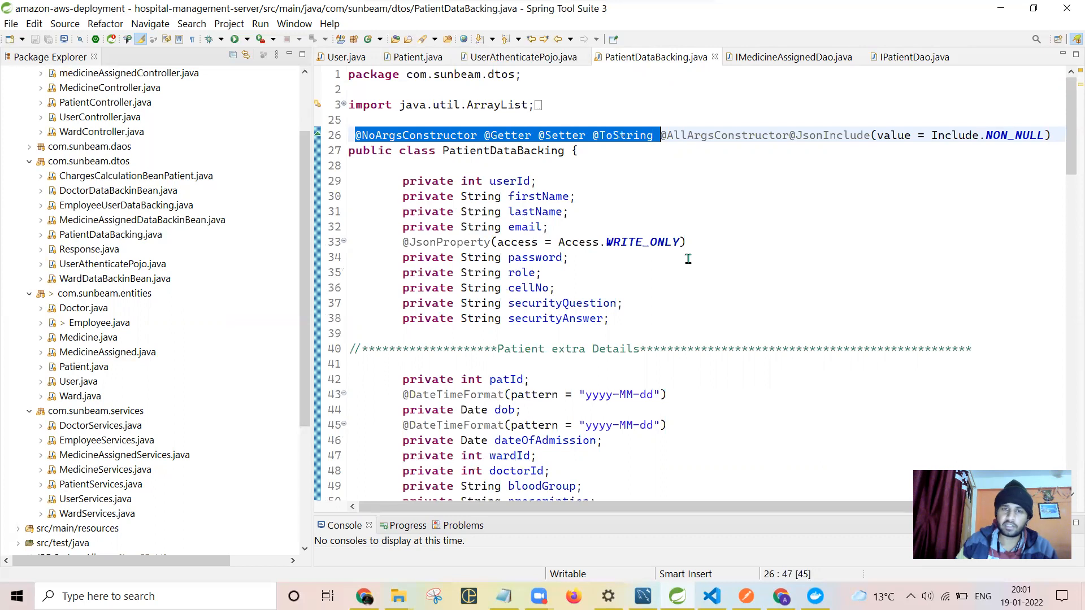
{"action": "scroll", "scroll_direction": "down", "scroll_amount": 3}
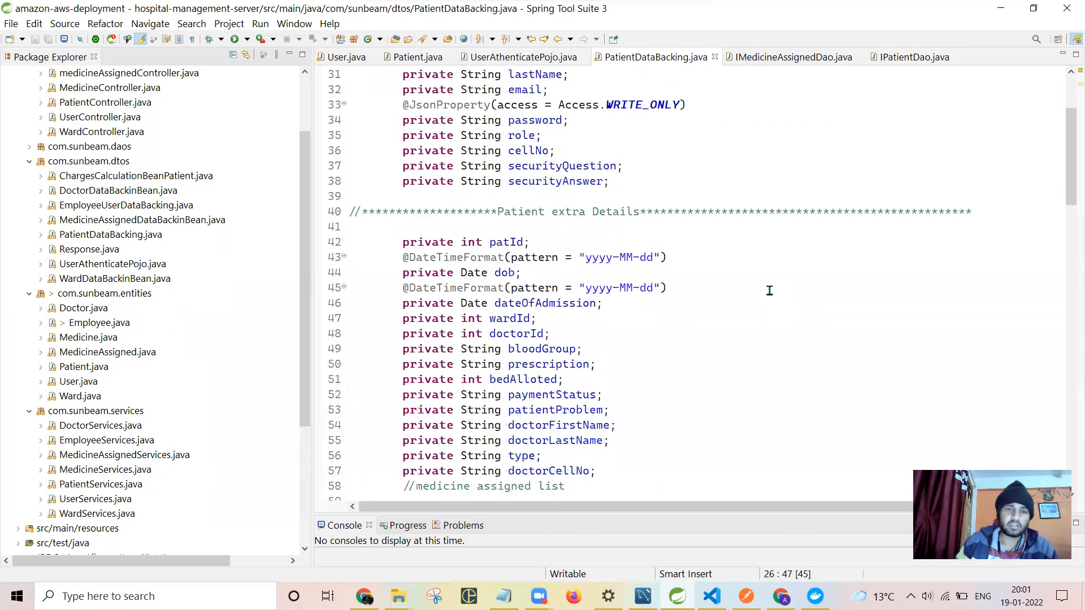
{"action": "scroll", "scroll_direction": "down", "scroll_amount": 3}
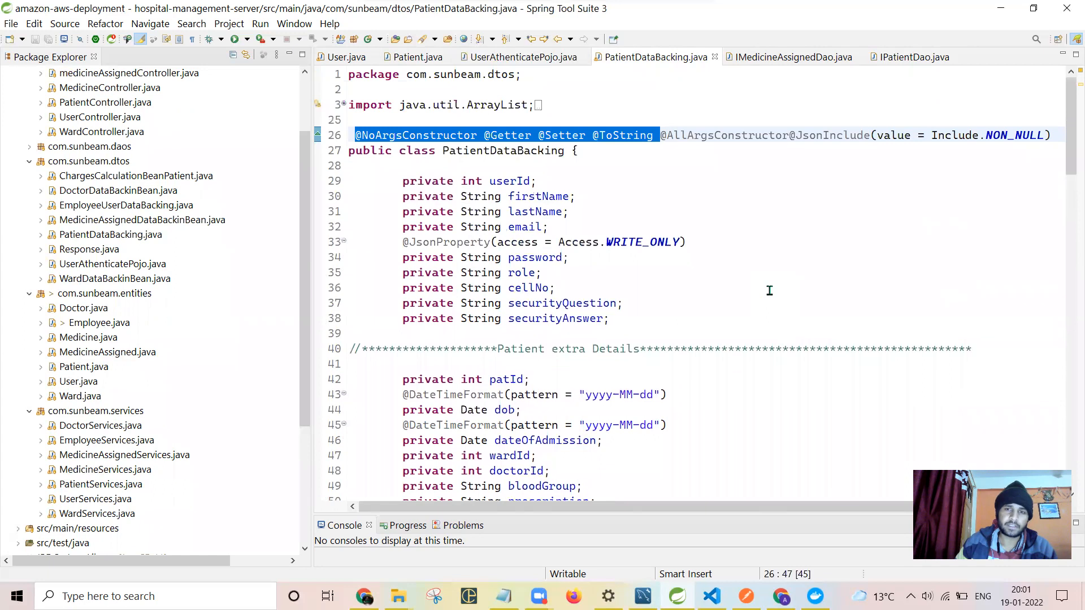
{"action": "left_click", "coordinate": [510, 181]}
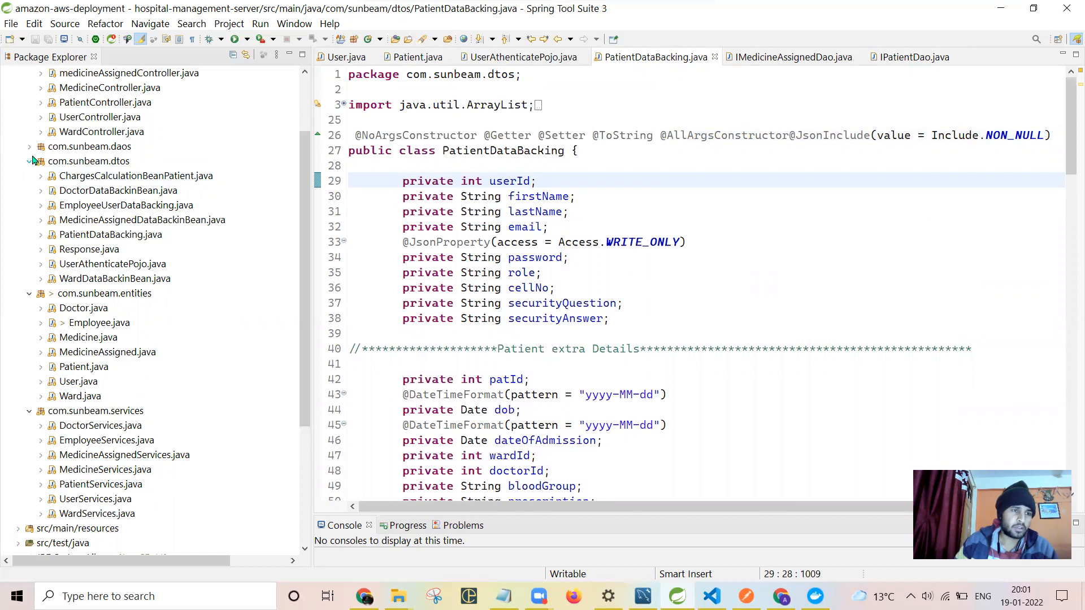
{"action": "left_click", "coordinate": [31, 162]}
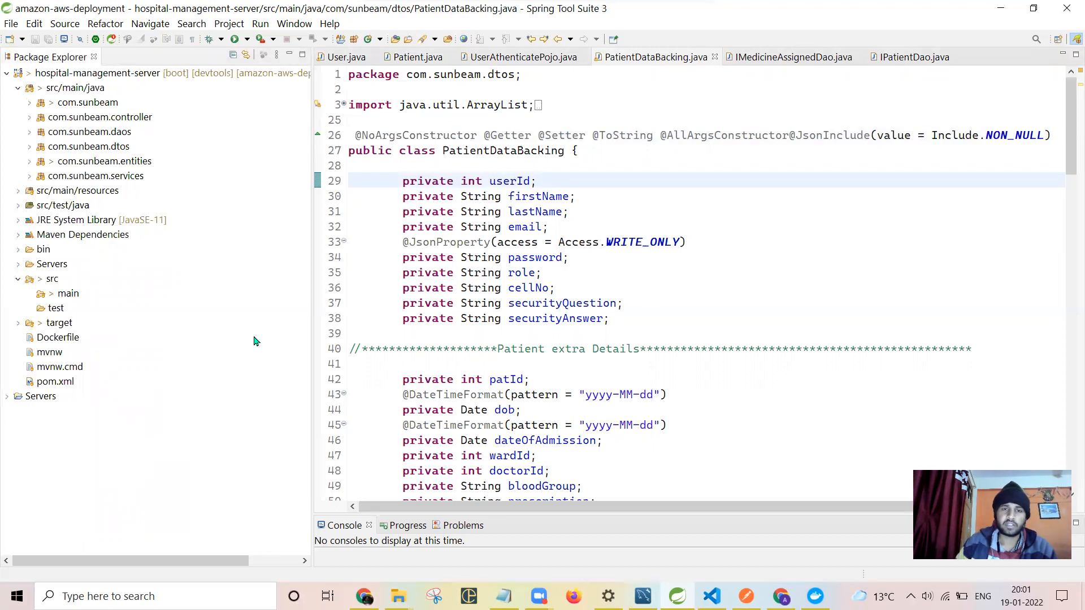
{"action": "mouse_move", "coordinate": [178, 214]}
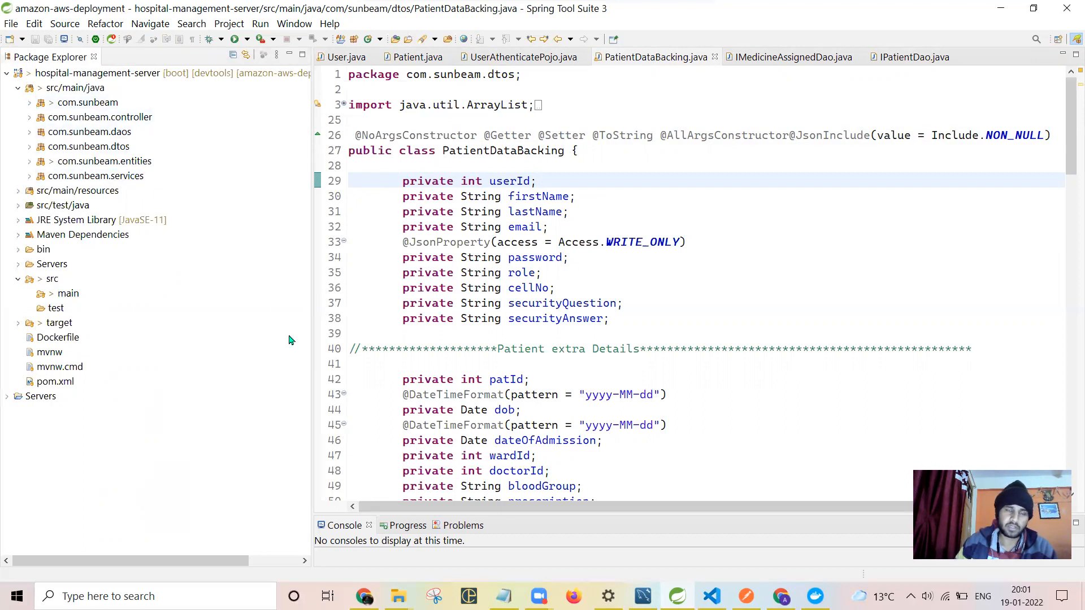
{"action": "mouse_move", "coordinate": [317, 274]}
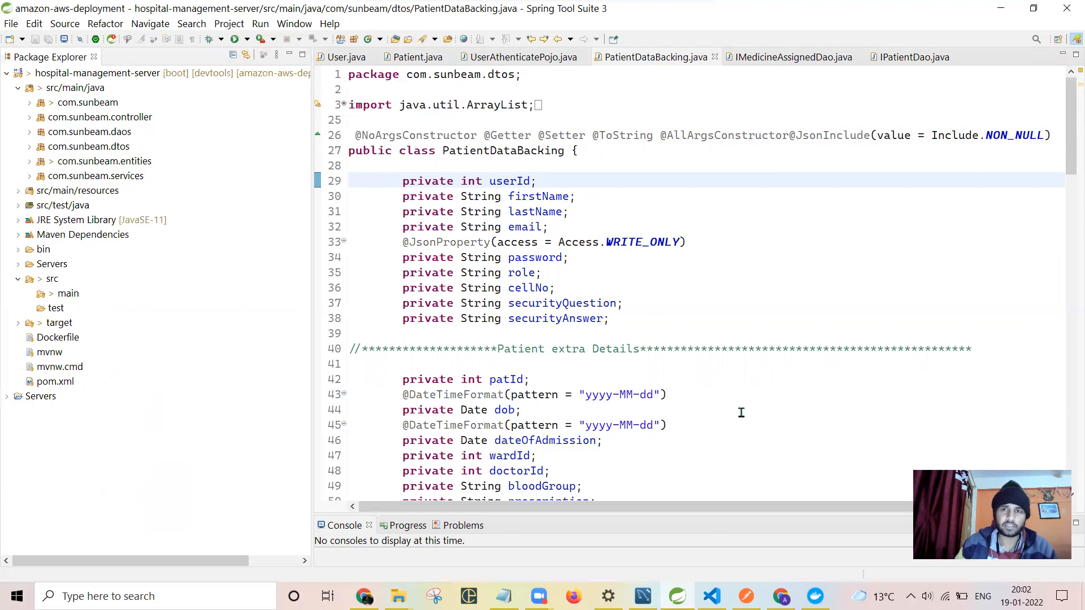
{"action": "mouse_move", "coordinate": [723, 403]}
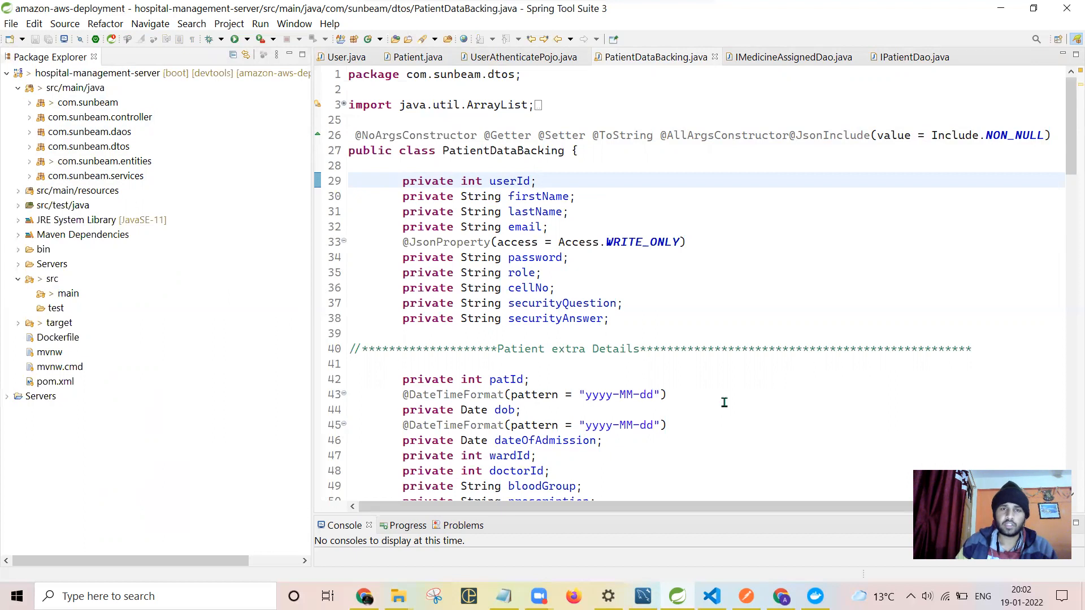
{"action": "mouse_move", "coordinate": [710, 396]}
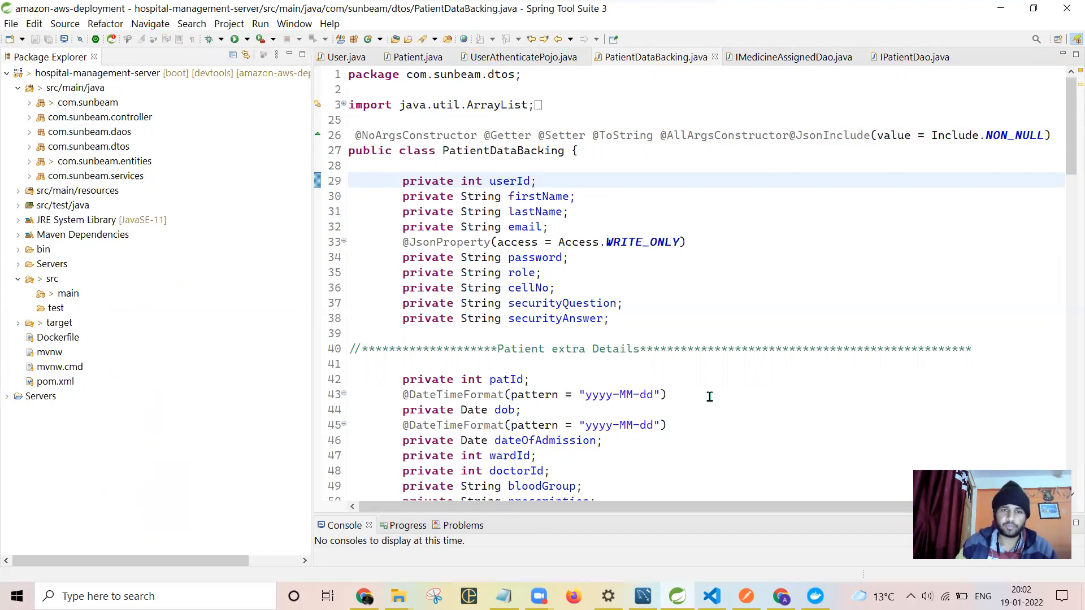